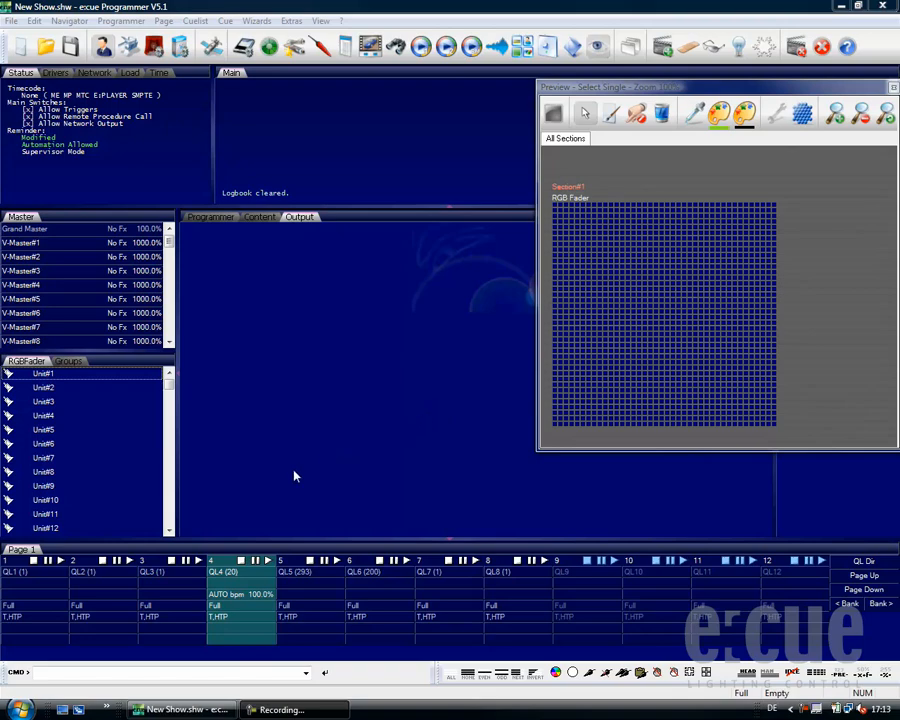
mouse_move(388, 588)
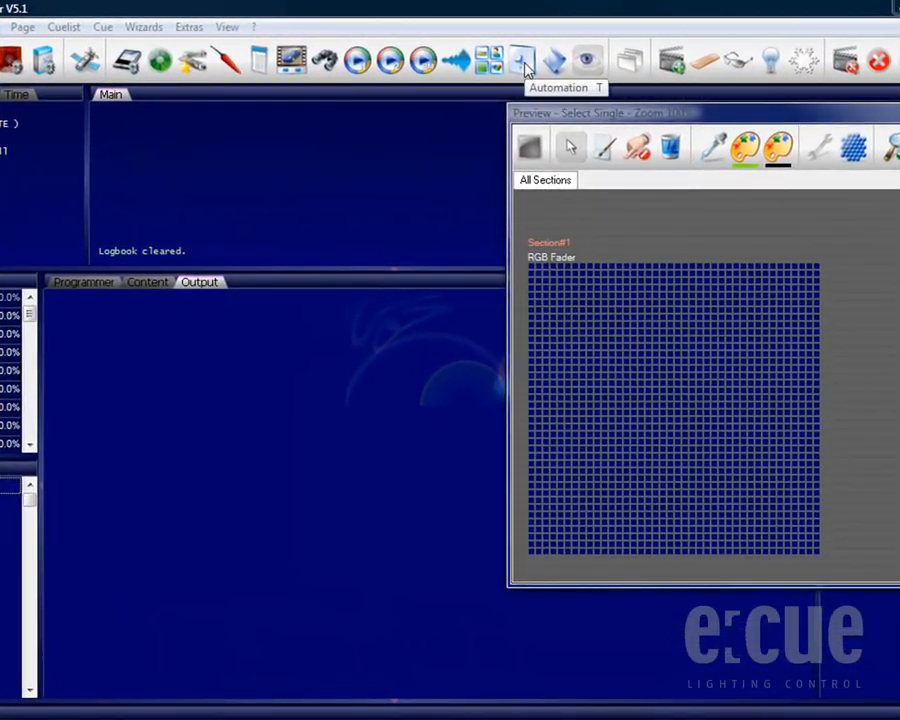
- Show the Trigger List window via the Automation toolbar button
click(522, 60)
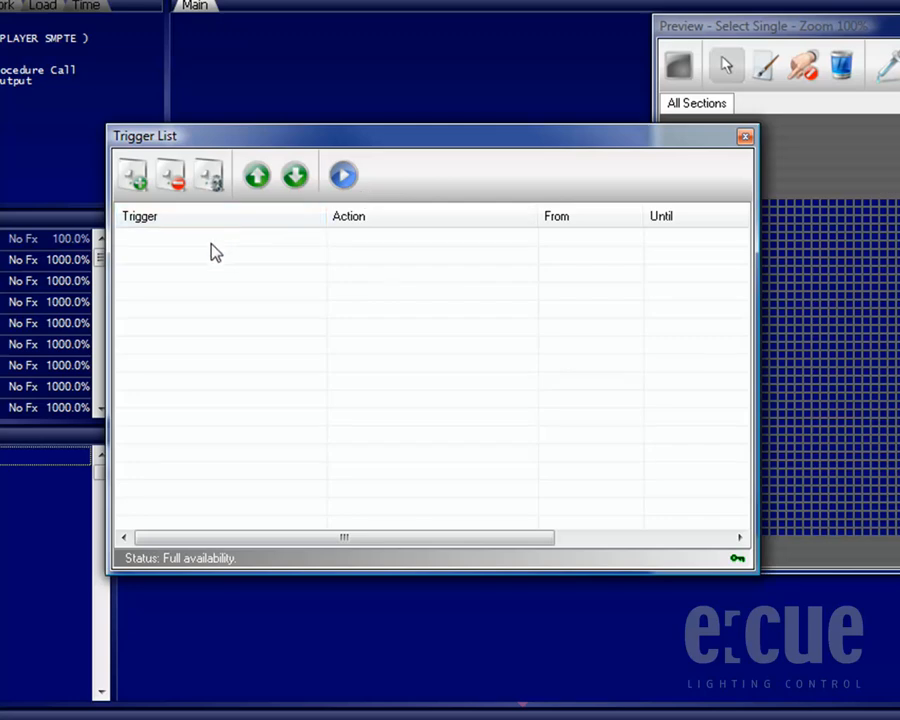
mouse_move(220, 244)
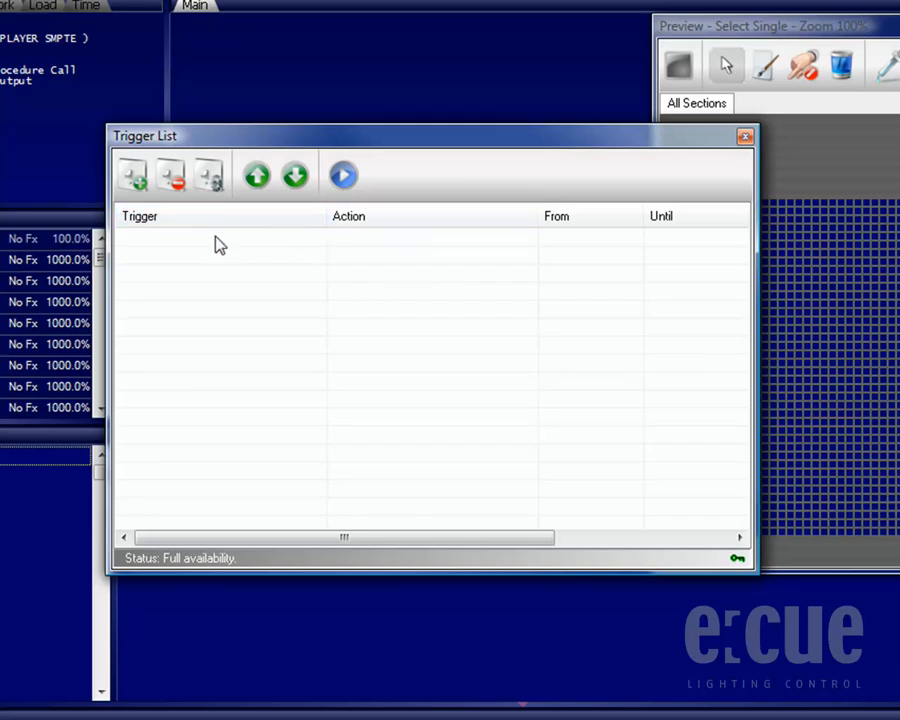
- Add a new trigger rule, initially set to fire on Initialization
click(140, 216)
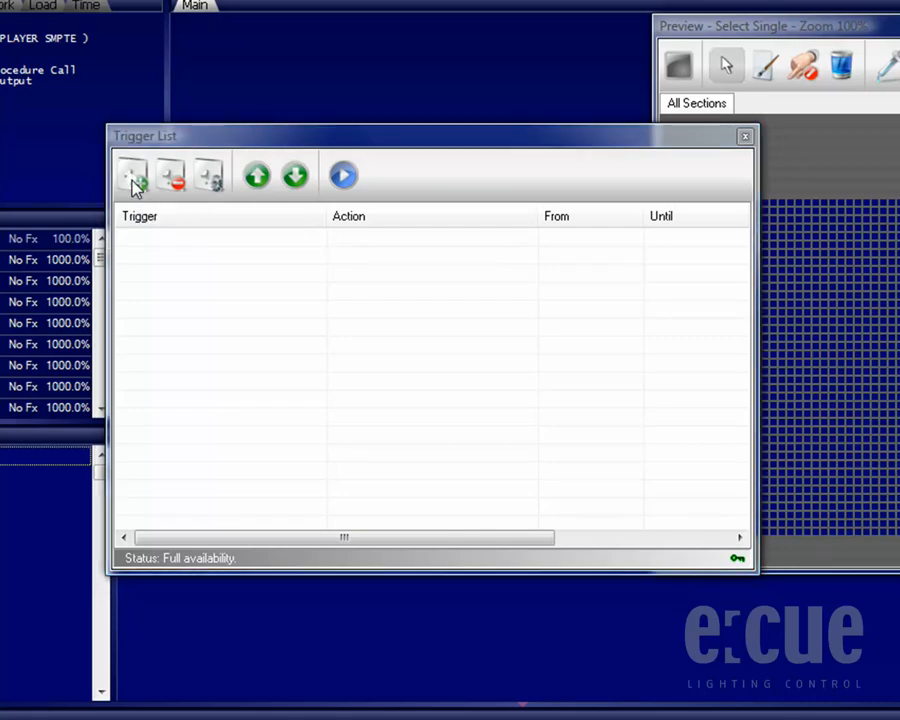
click(132, 174)
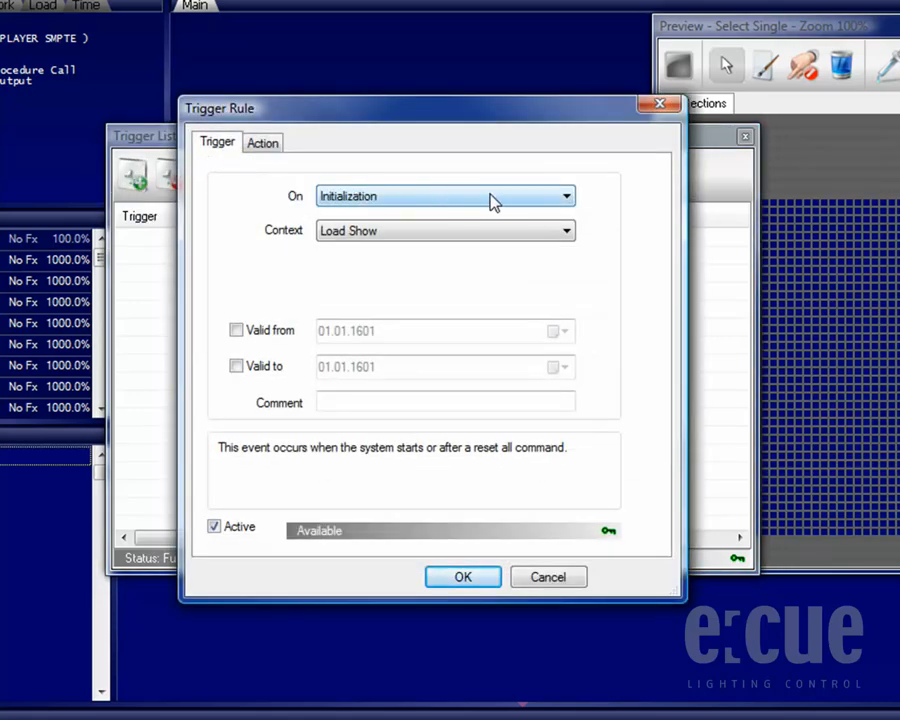
- Cycle the rule's event through Action Pad Event, Cuelist, Every Second and Faderunit
click(564, 230)
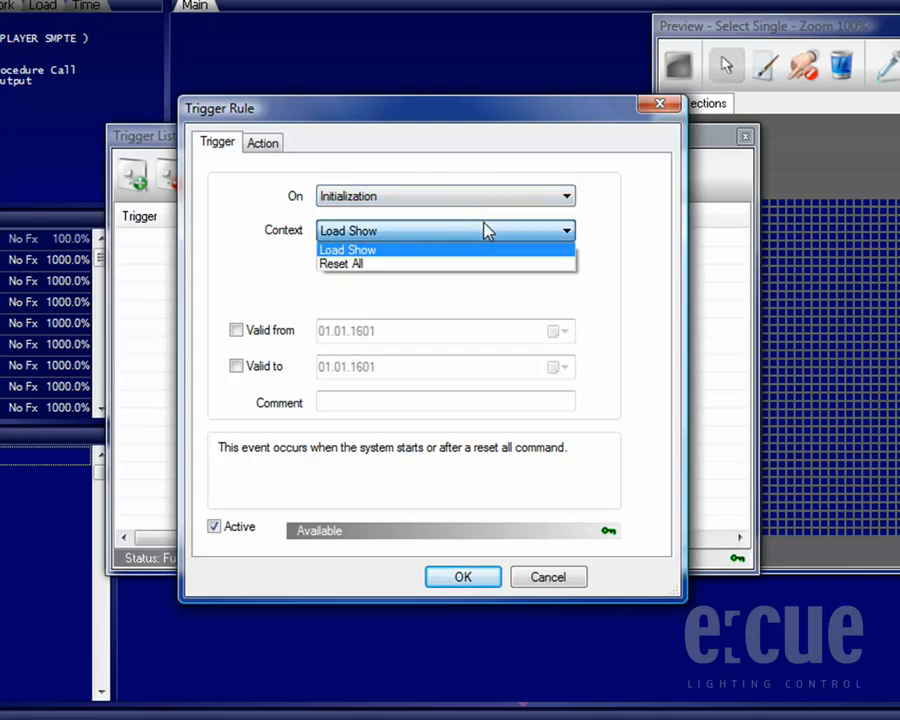
mouse_move(484, 232)
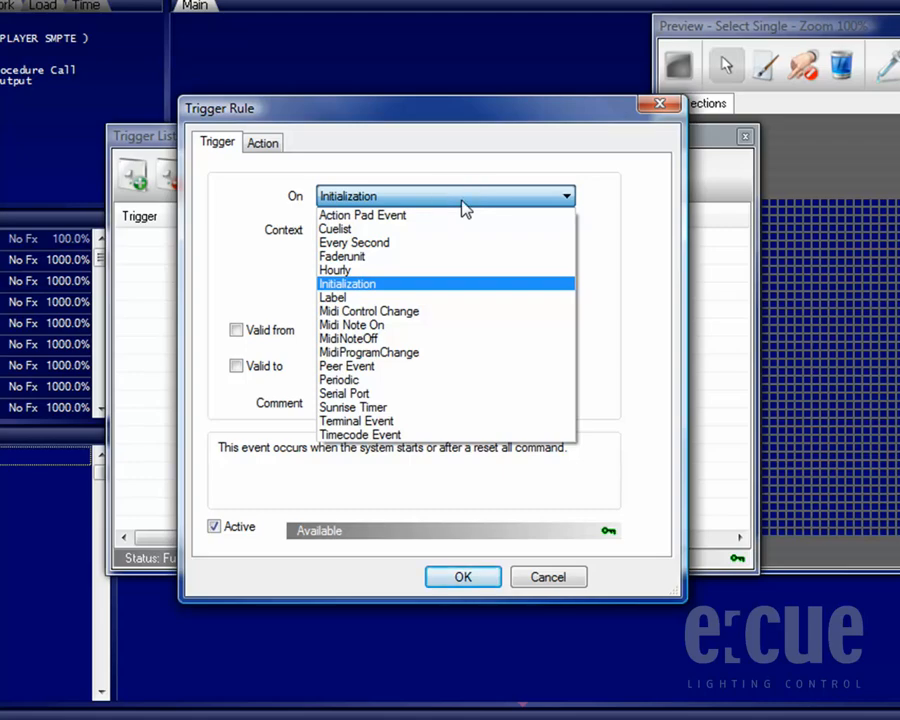
mouse_move(460, 216)
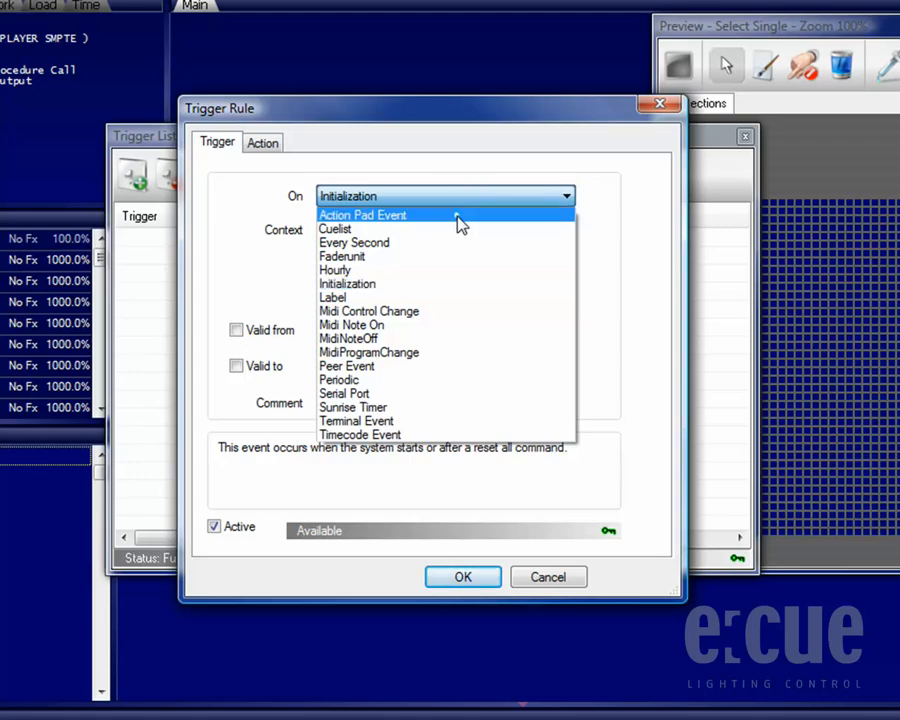
click(362, 216)
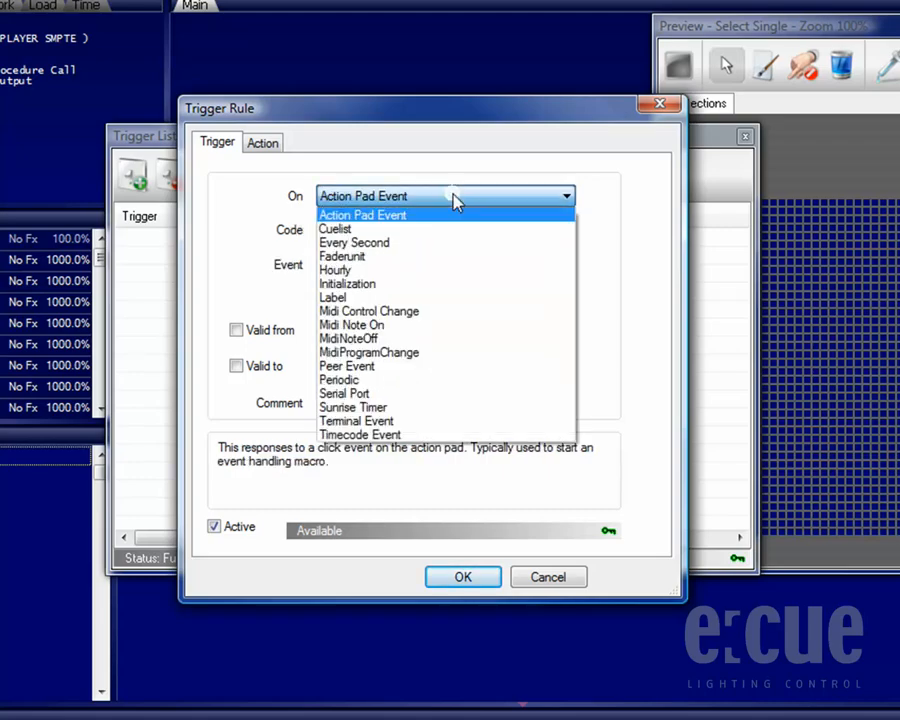
click(336, 228)
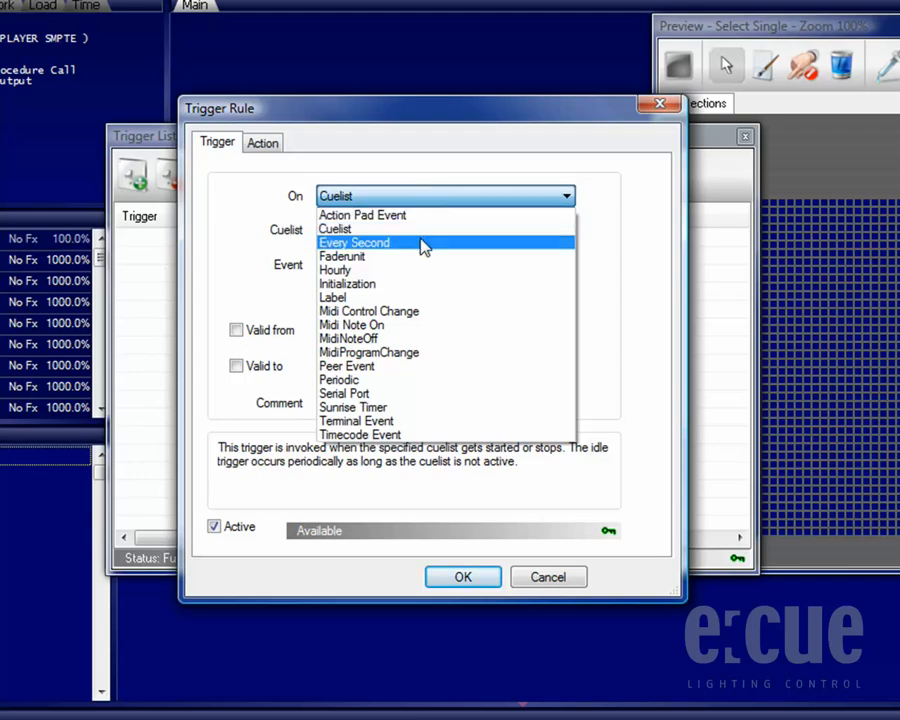
click(354, 242)
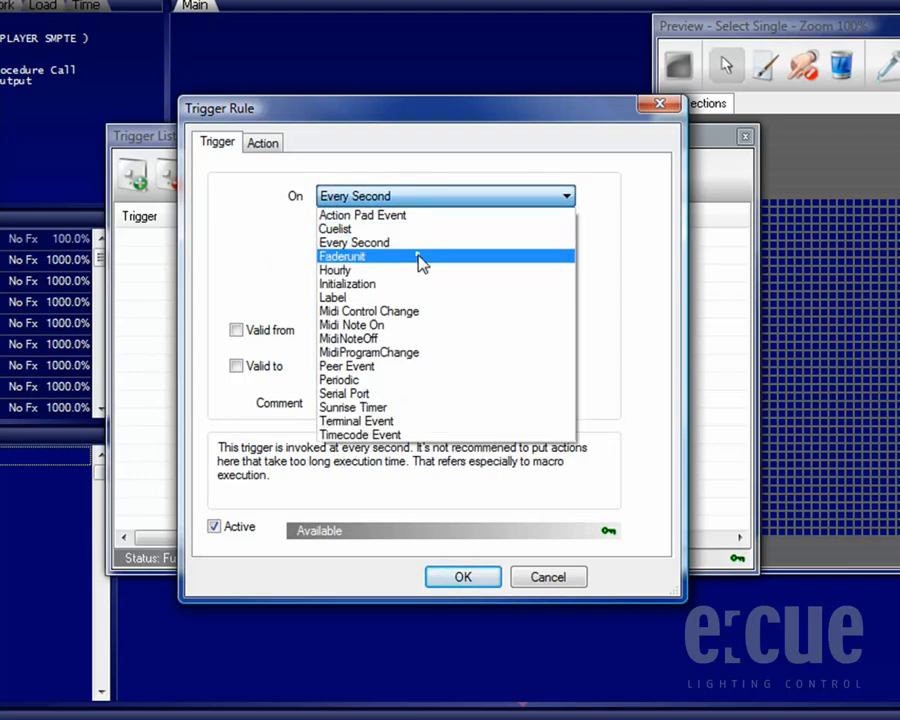
click(342, 256)
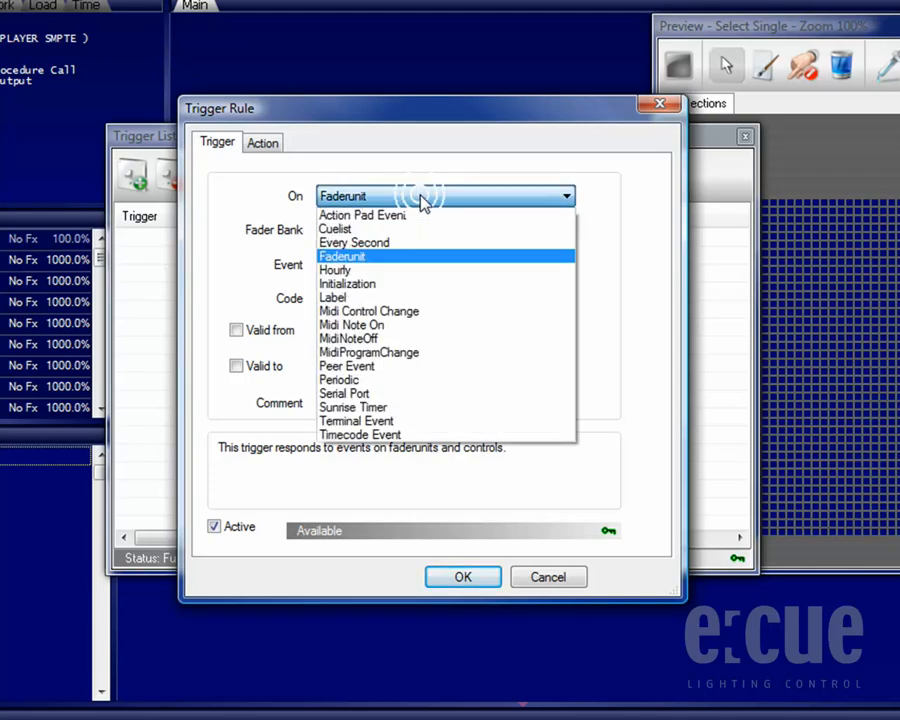
- Cycle the rule's event through Hourly, Label and Peer Event to preview their settings
click(336, 270)
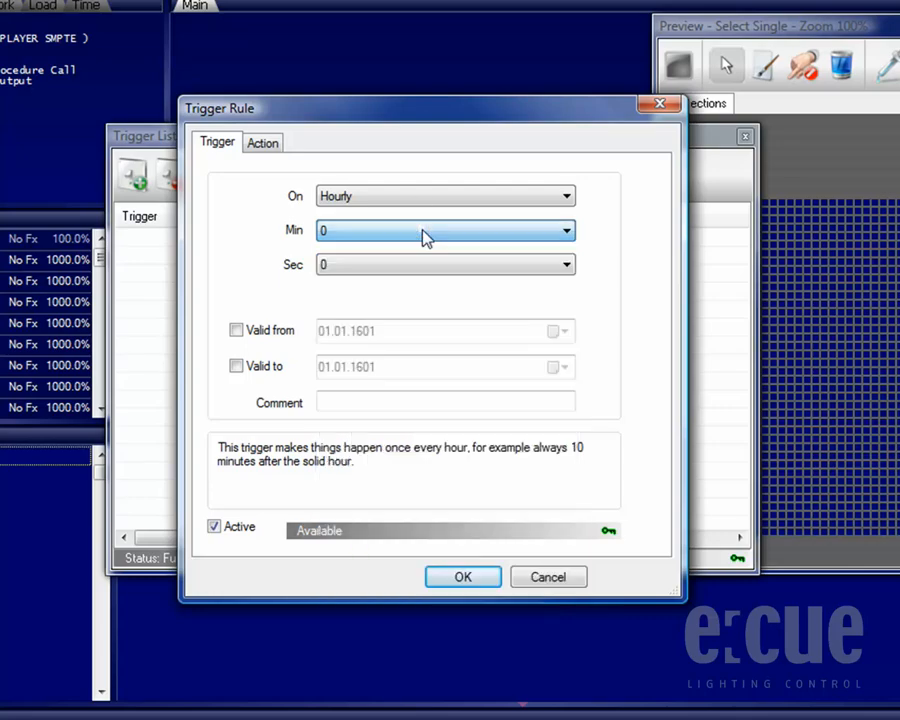
mouse_move(420, 208)
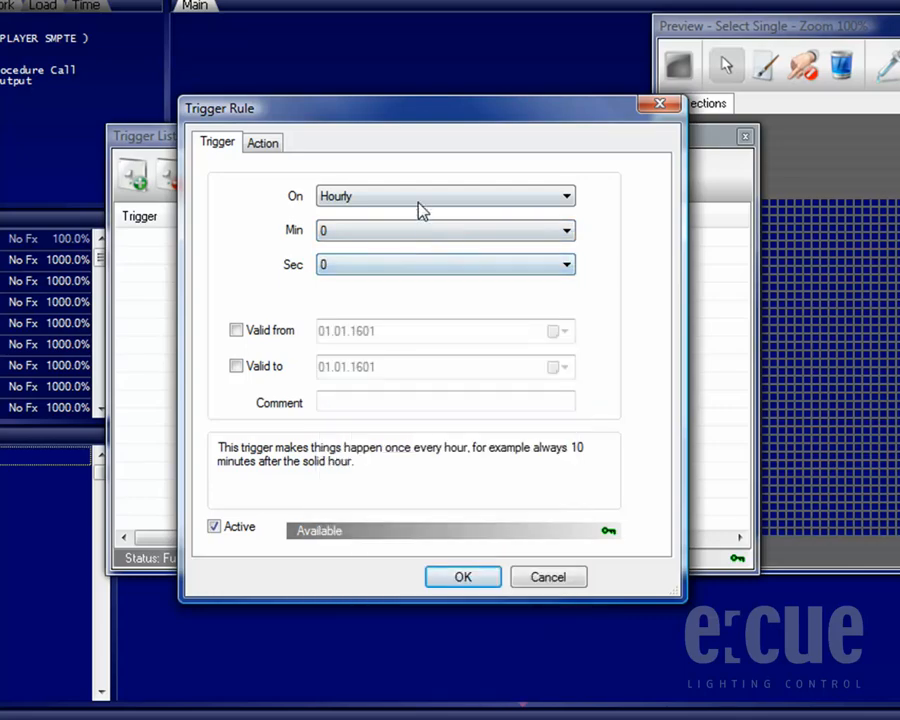
click(564, 196)
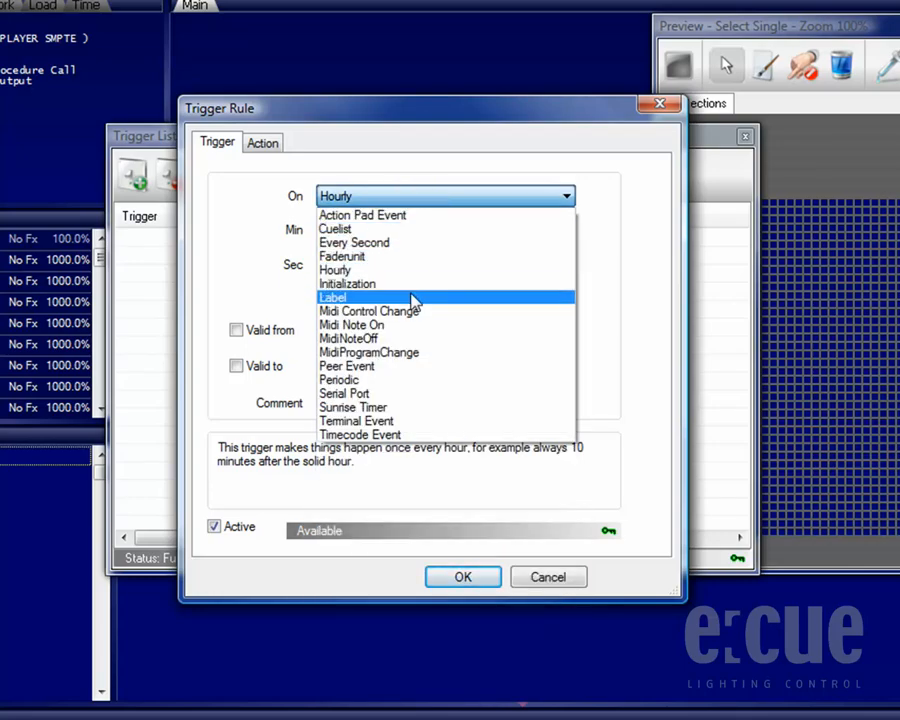
click(332, 296)
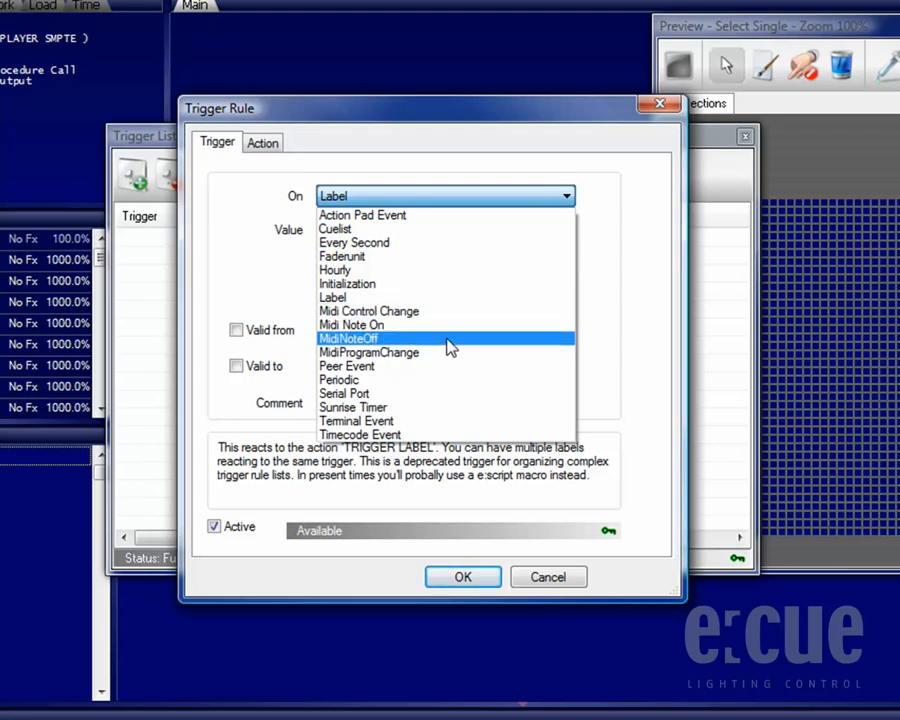
mouse_move(444, 352)
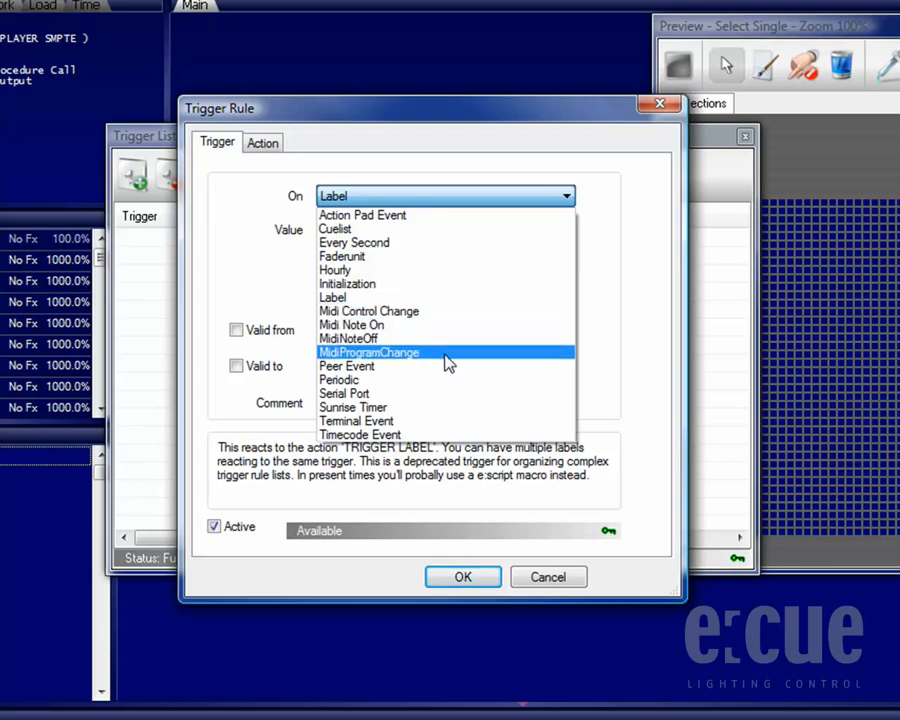
click(346, 364)
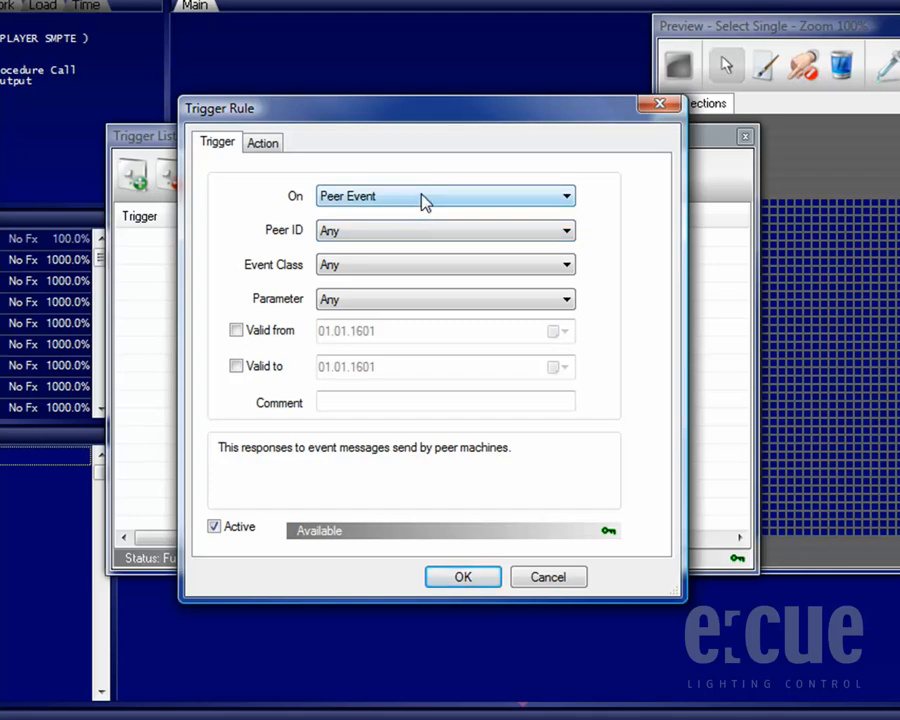
click(564, 196)
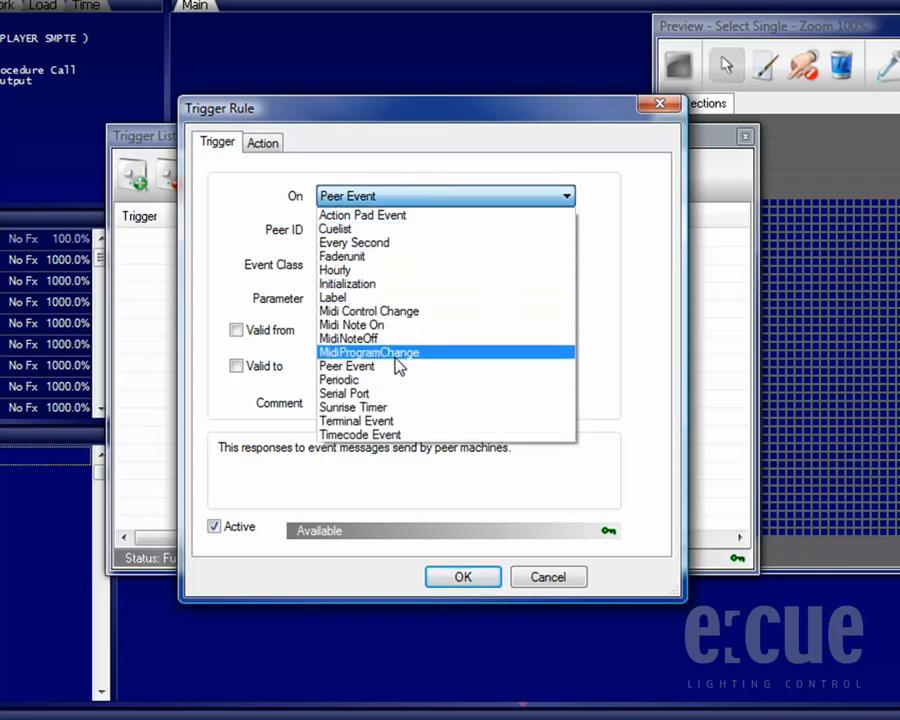
- Set the event to Periodic, Daily at hour 8, minute 0
click(340, 380)
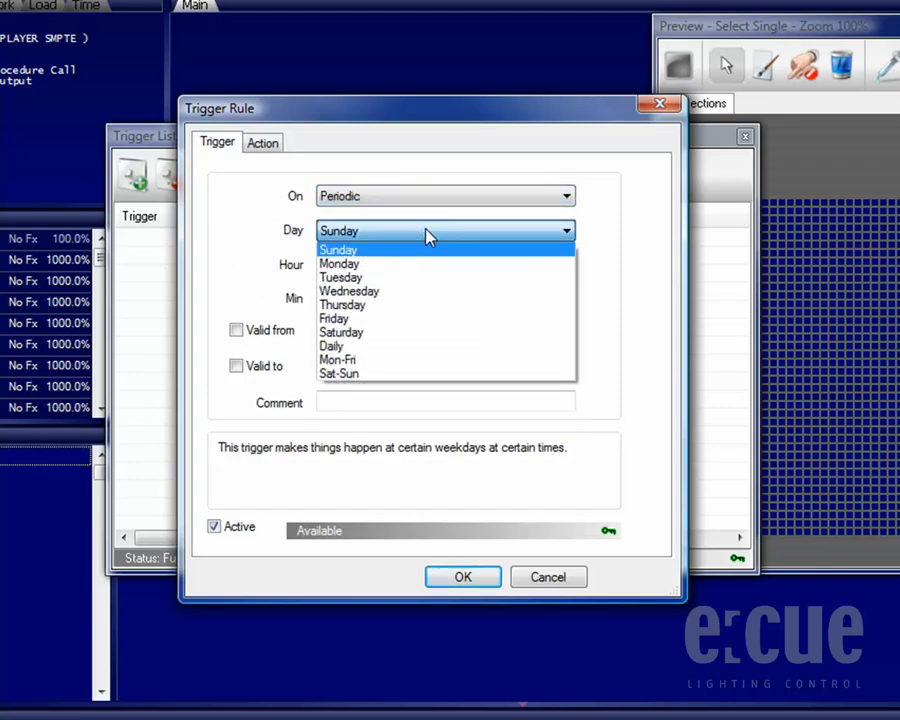
mouse_move(416, 318)
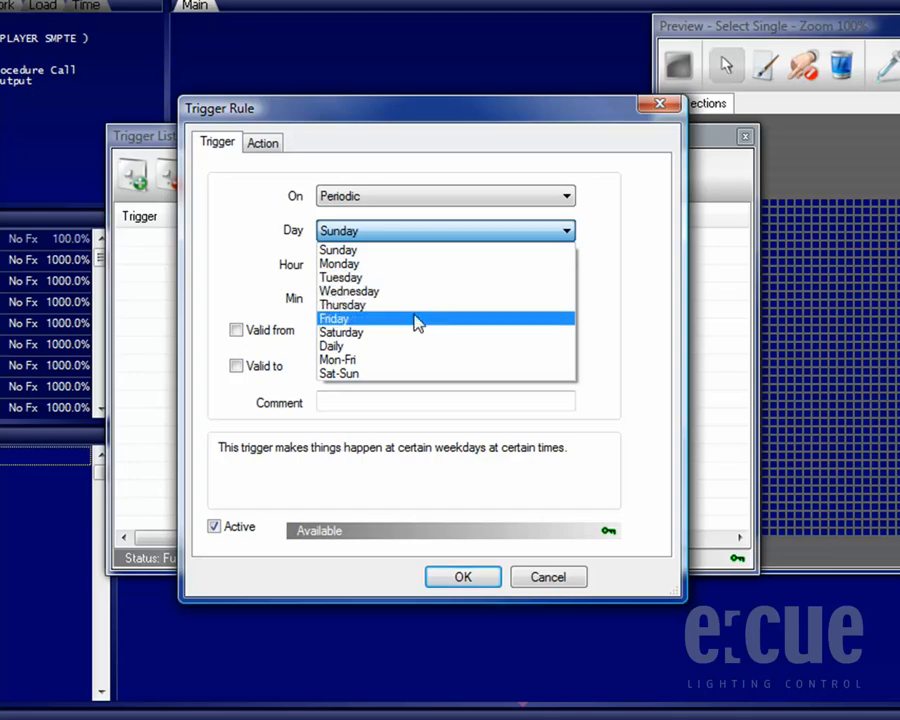
mouse_move(416, 346)
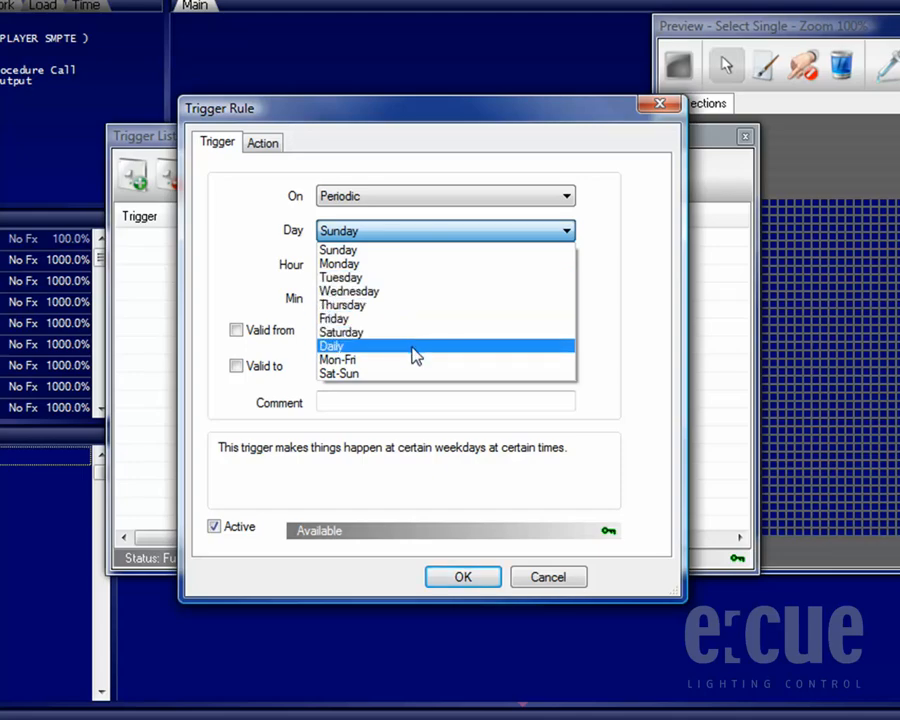
click(332, 344)
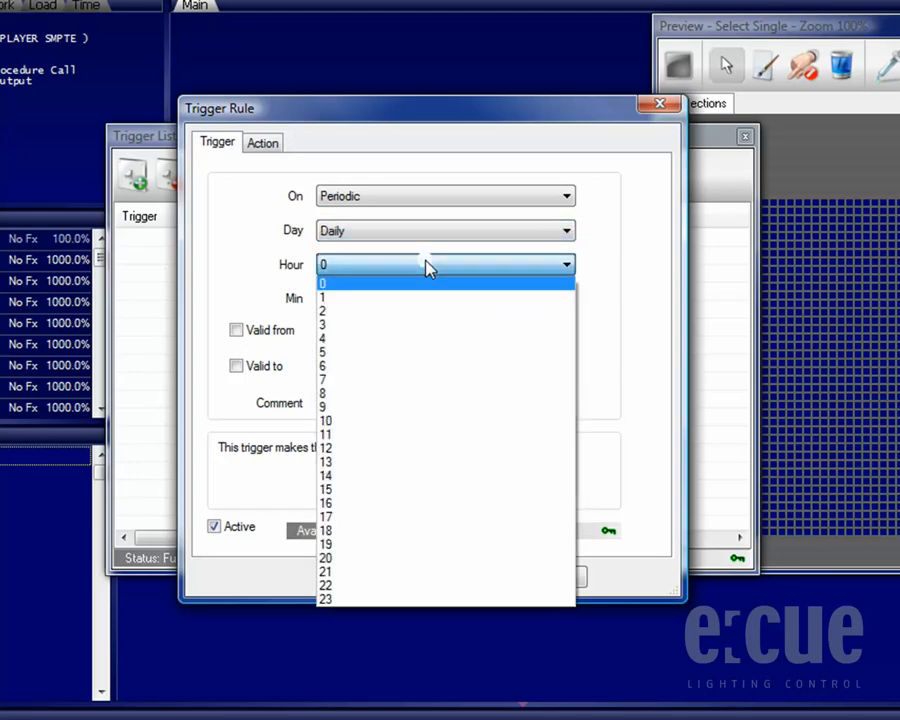
click(324, 390)
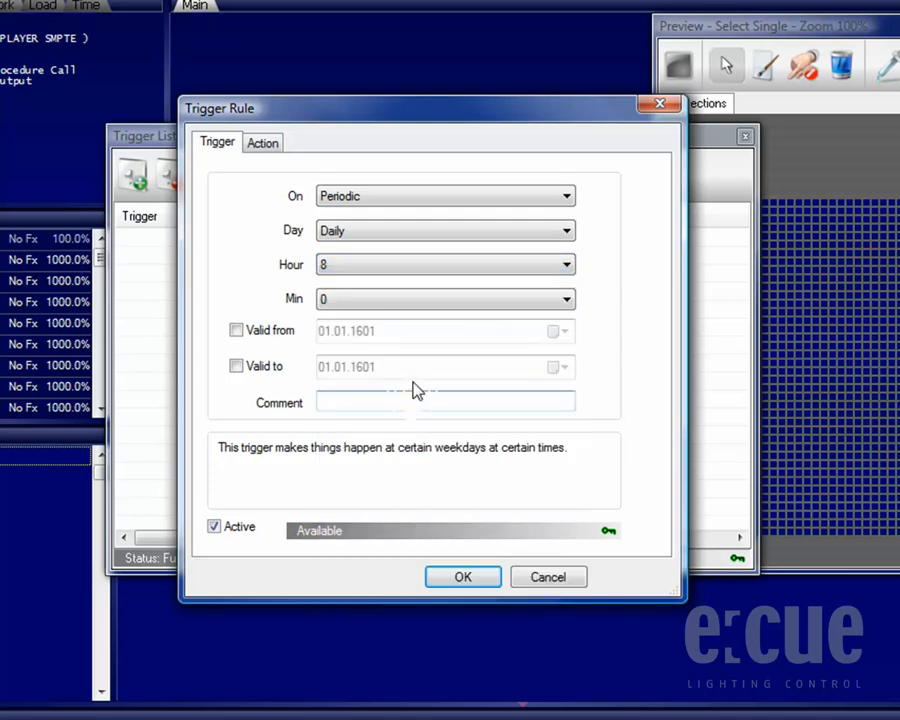
click(444, 300)
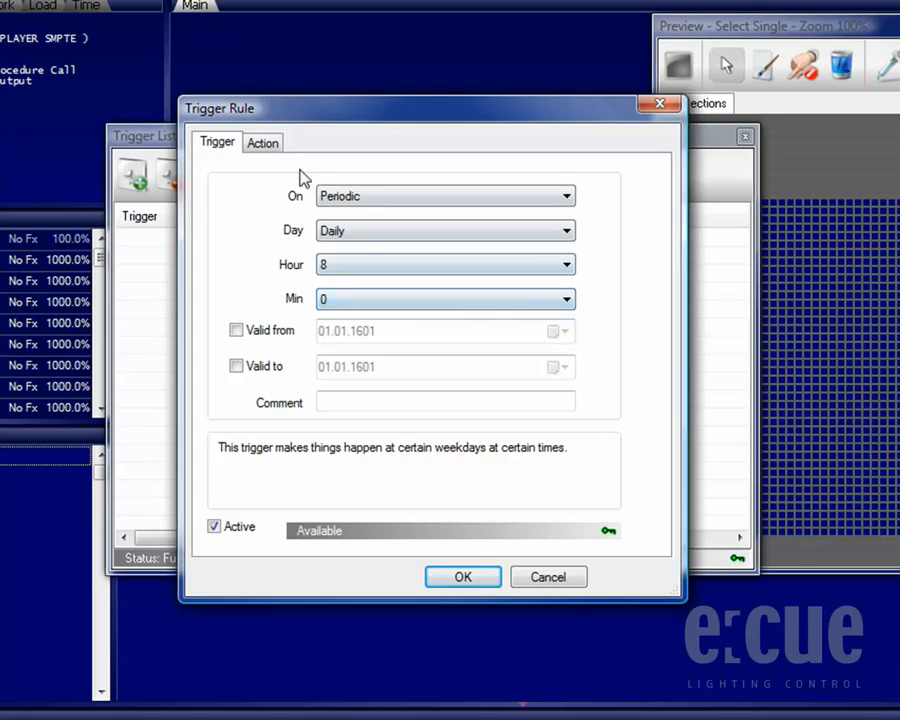
- Set the action to Play cuelist QL1 and confirm the rule
click(264, 142)
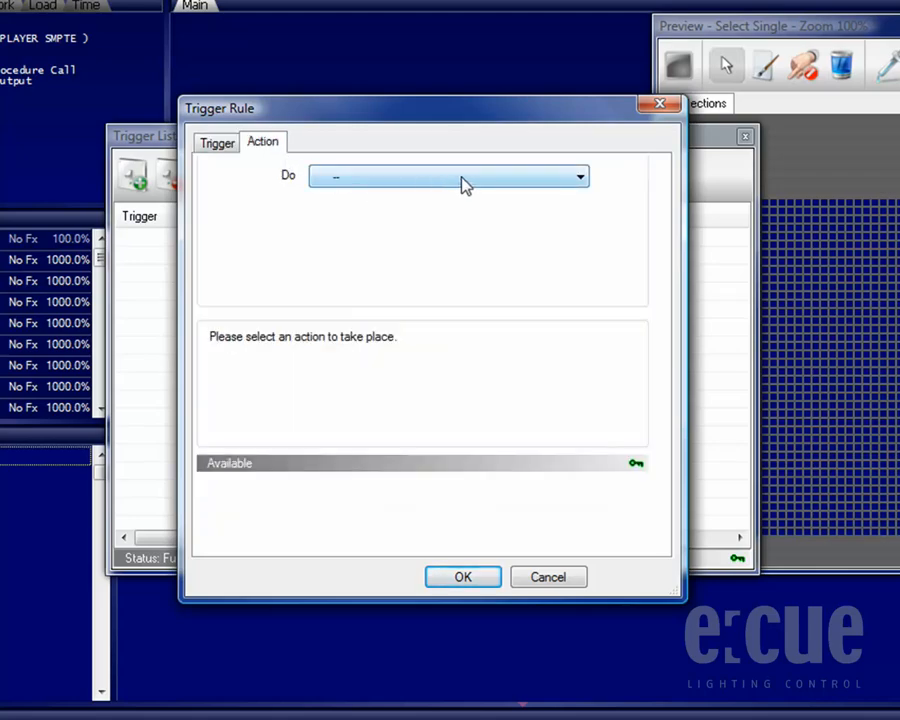
click(448, 176)
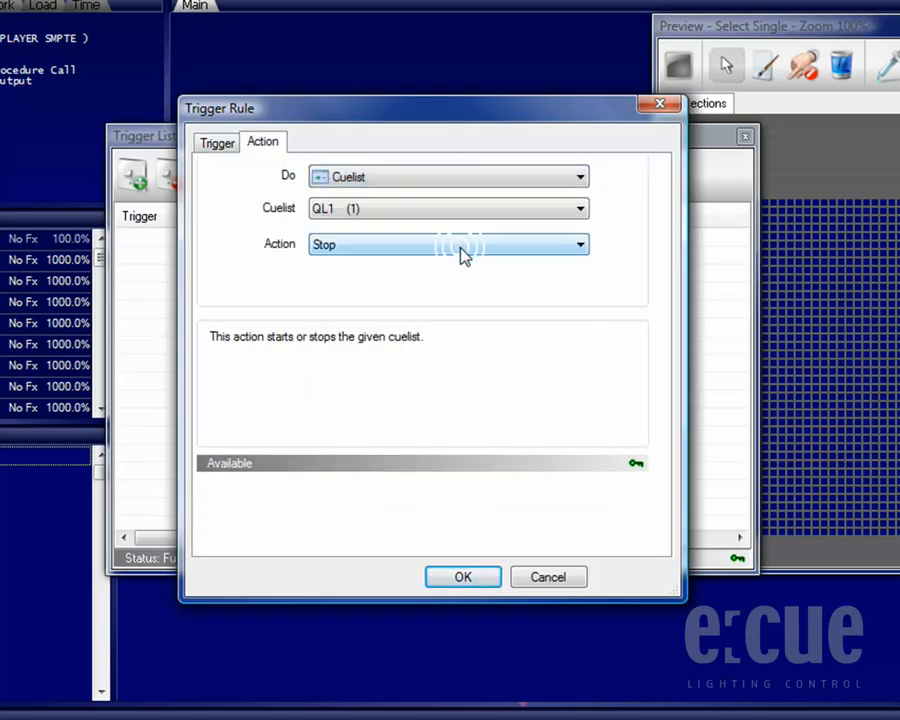
click(448, 244)
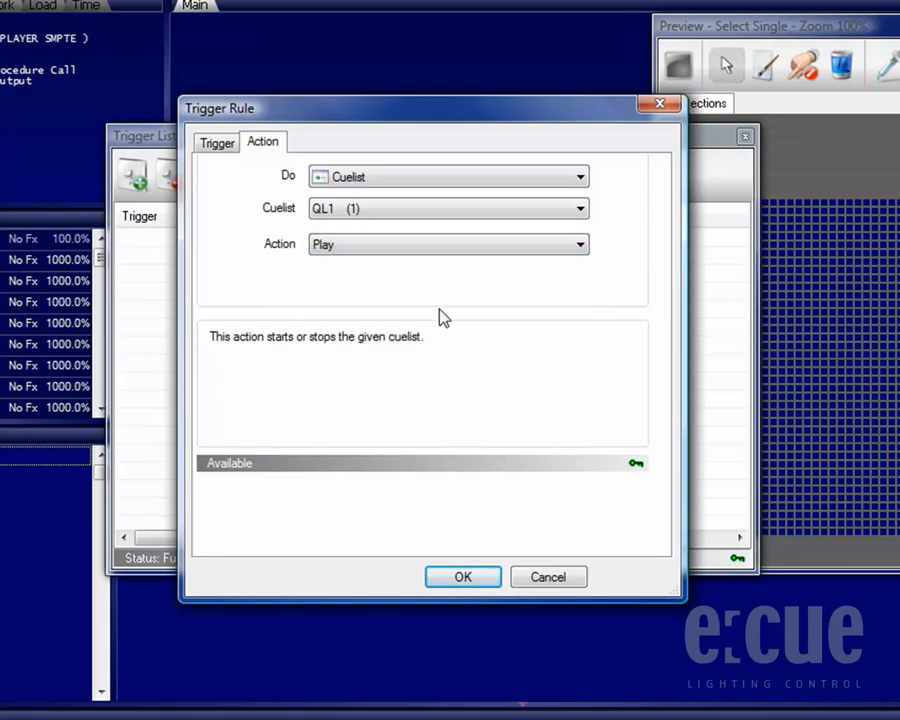
click(462, 576)
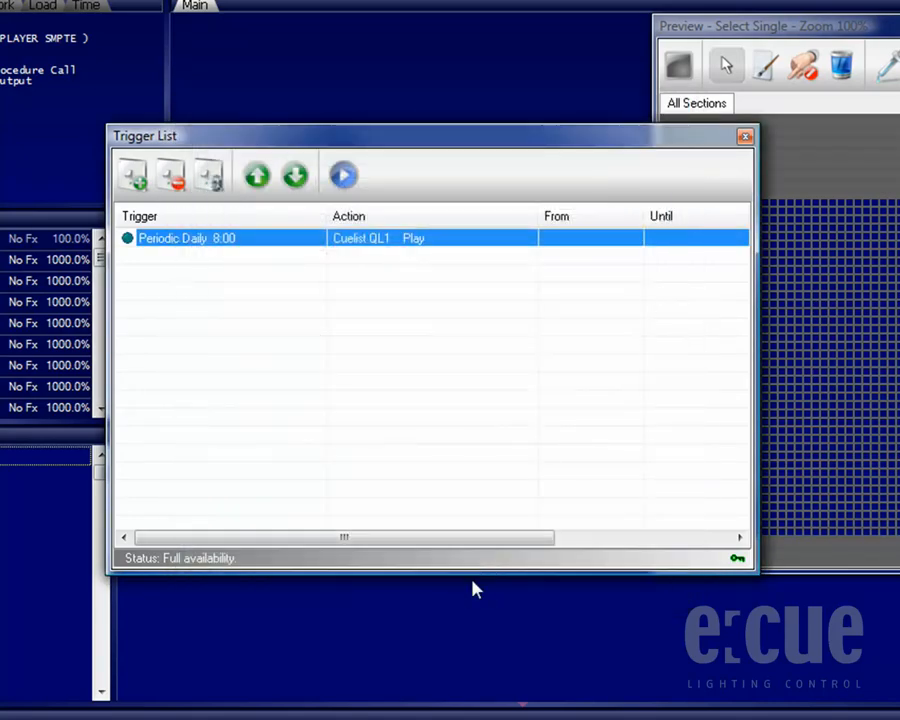
mouse_move(312, 244)
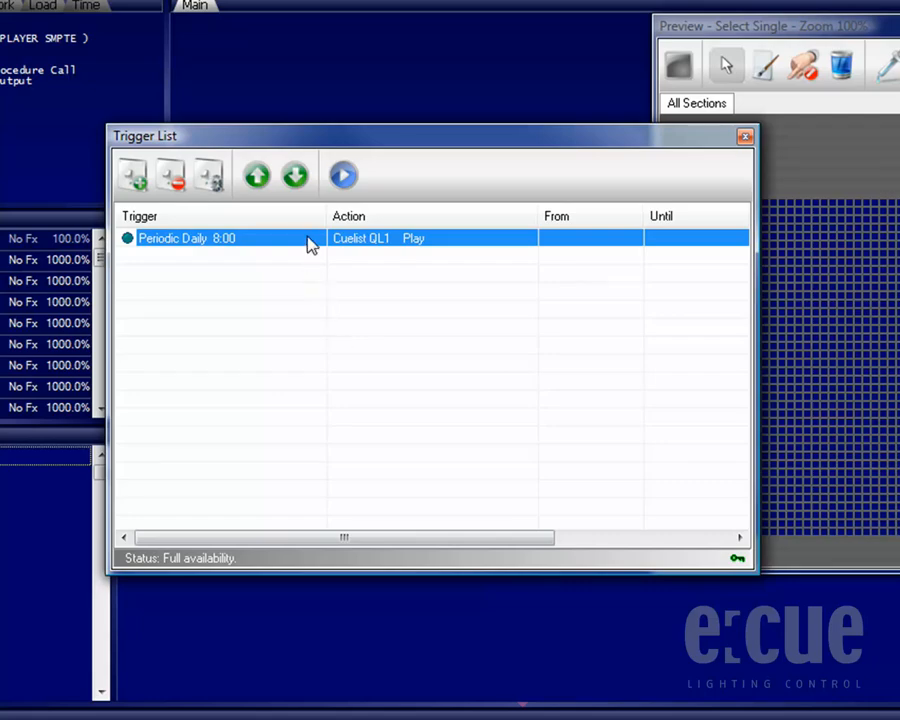
- Limit the Daily 8:00 rule to 24 Nov 2009 with comment "Just for one day!" and confirm
double_click(186, 238)
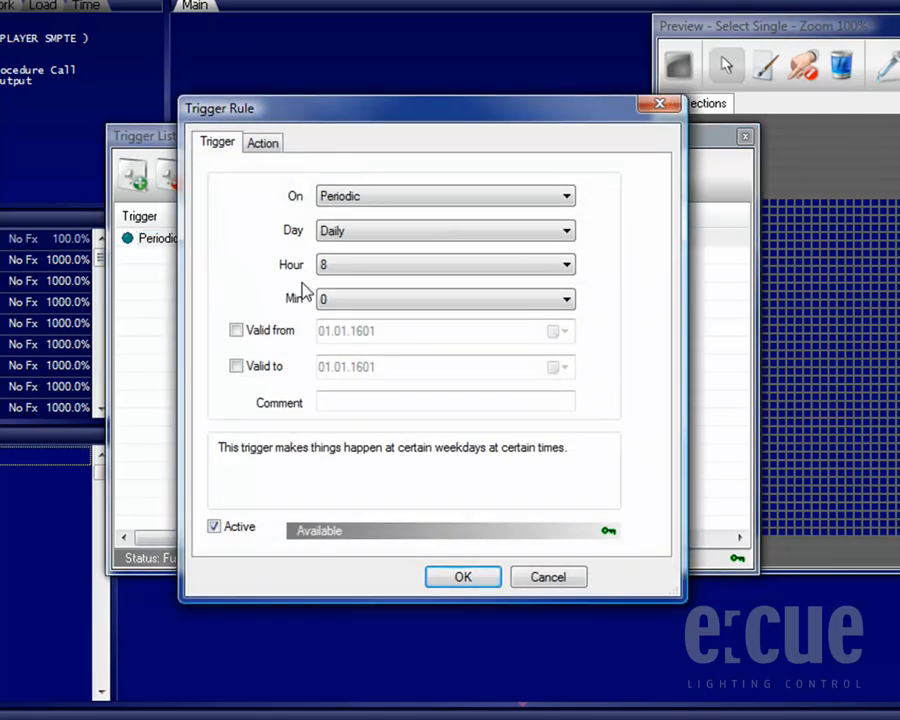
click(236, 364)
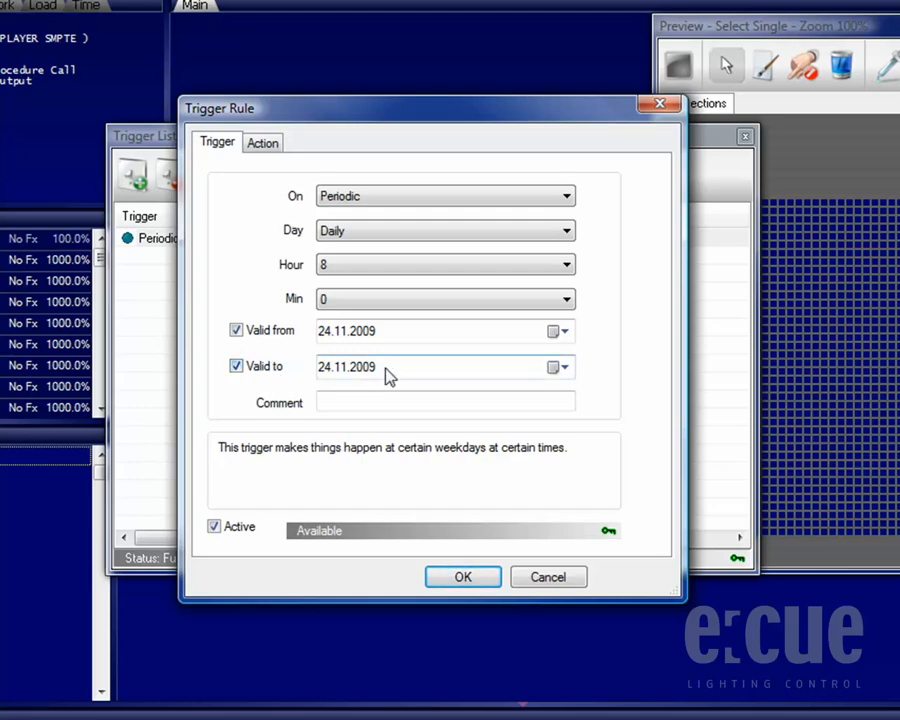
click(444, 400)
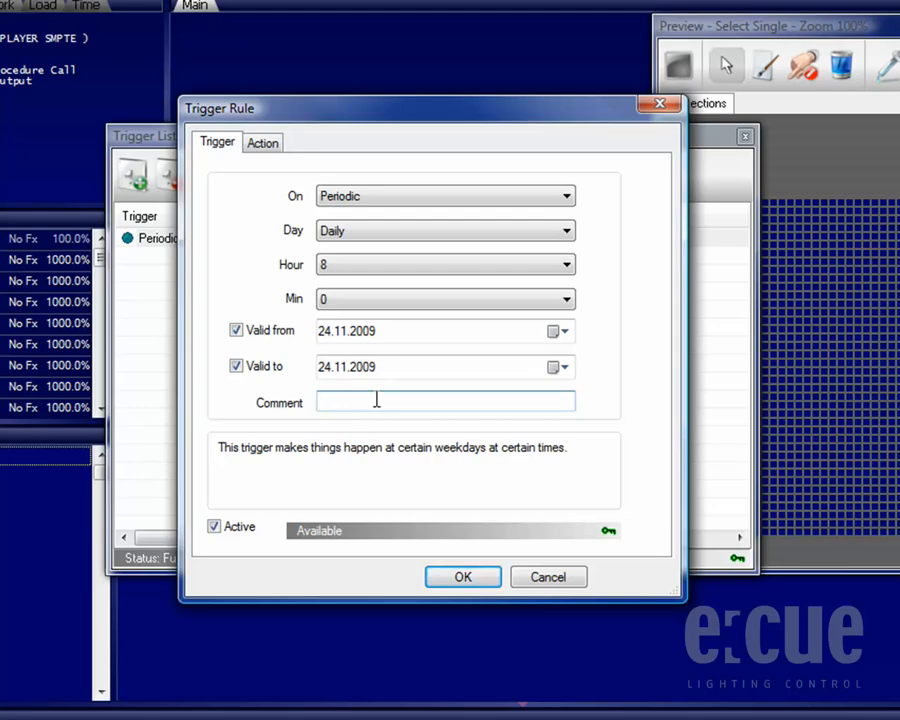
text(Just for on)
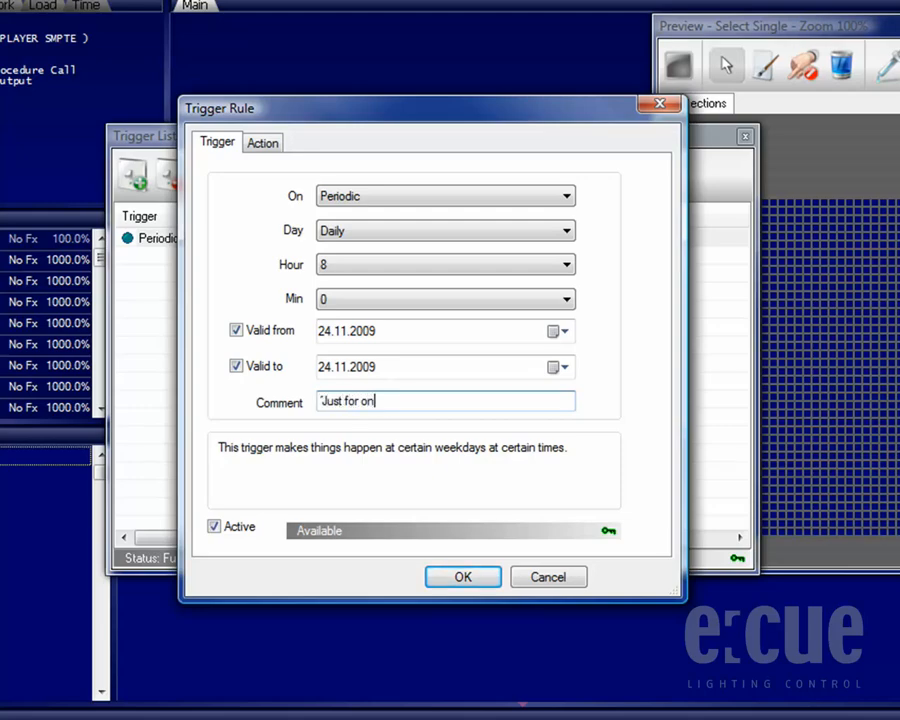
text(e day!)
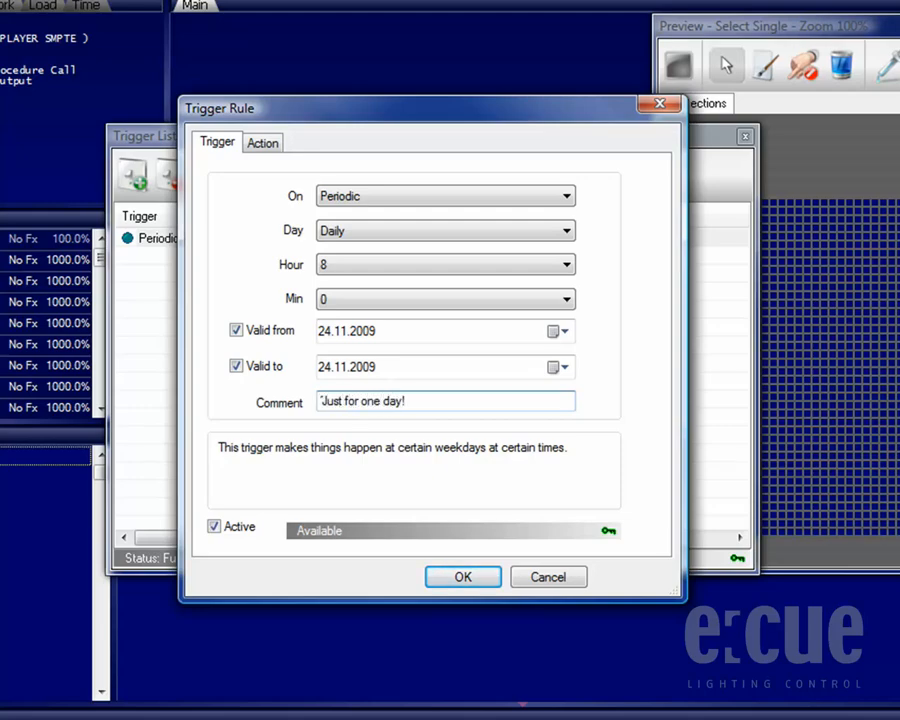
mouse_move(456, 560)
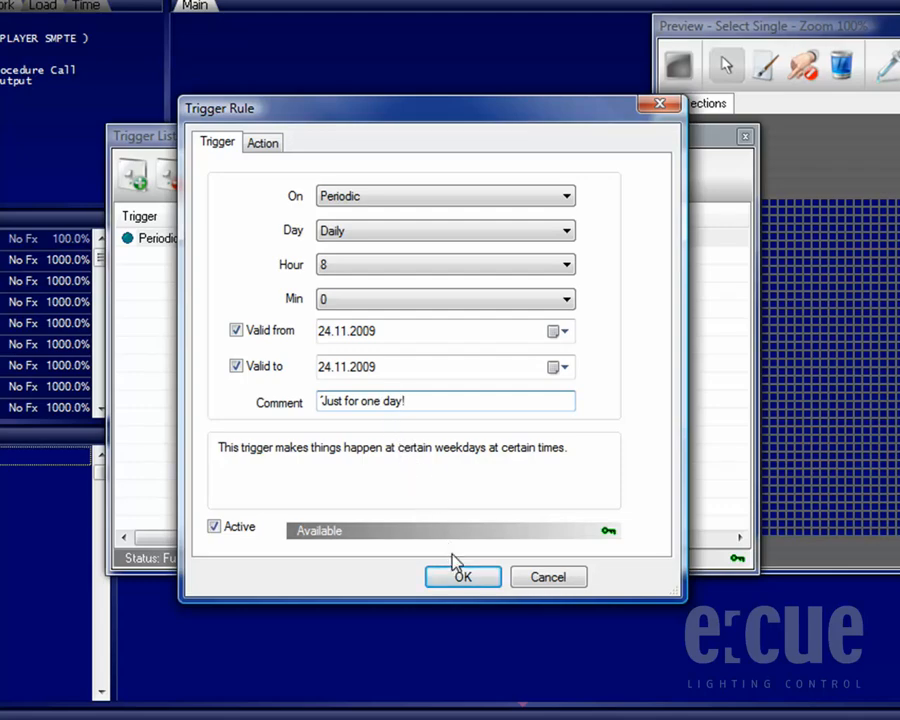
click(462, 576)
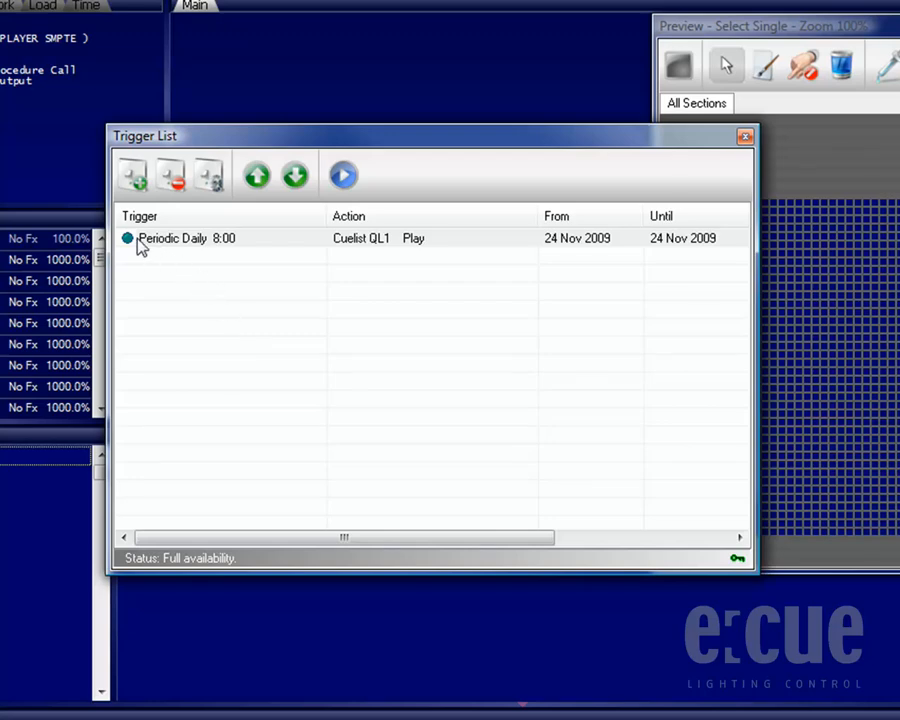
- Begin a second trigger rule from the Trigger List toolbar
click(200, 238)
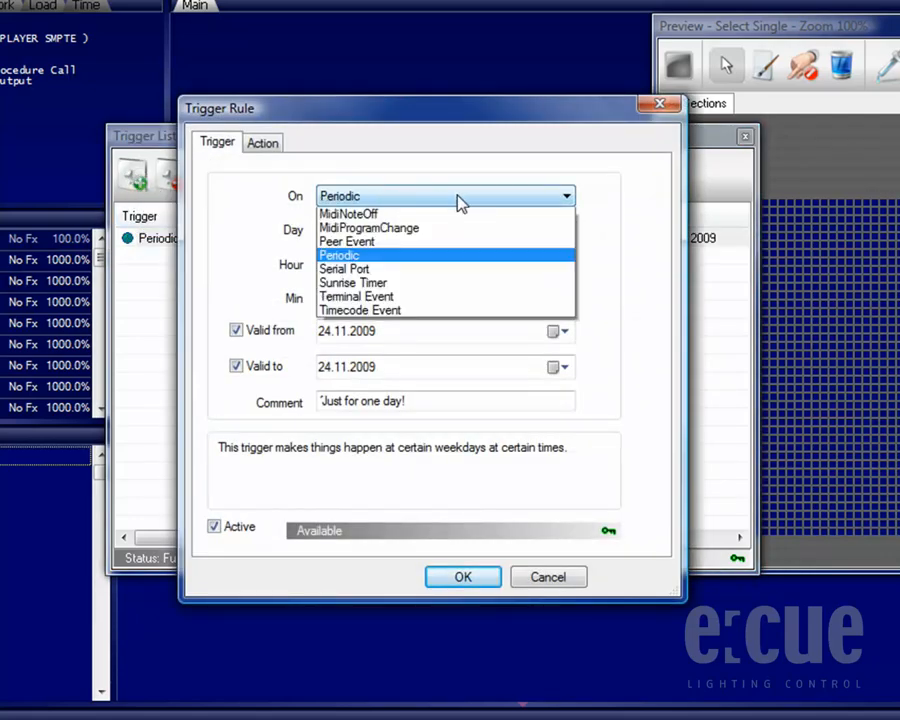
- Set the event to Sunrise Timer, Mon-Fri, Twilight AM, with Valid from/to unticked
click(344, 268)
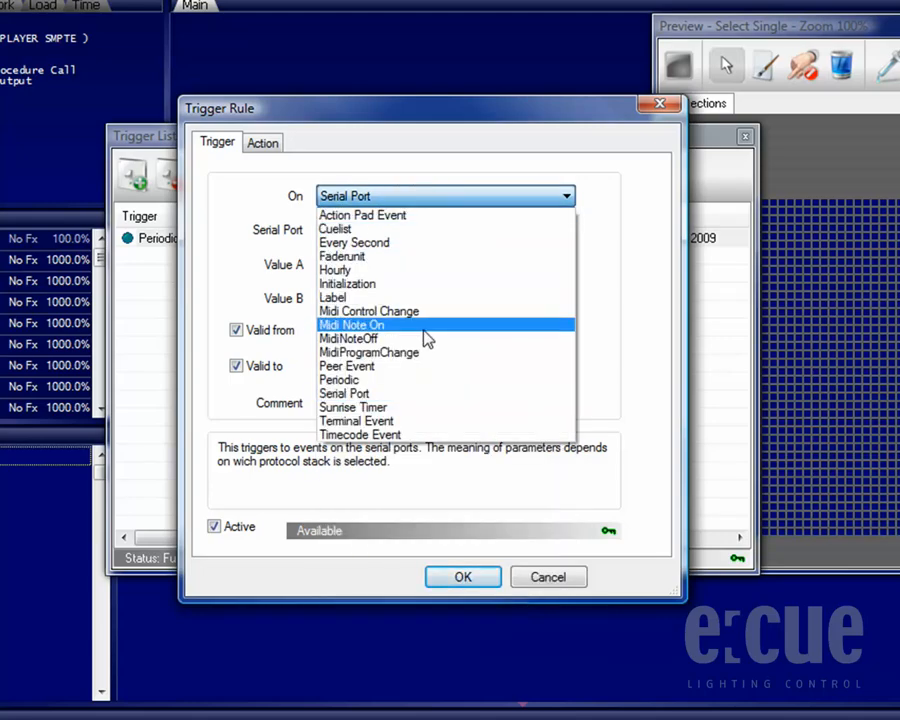
click(352, 408)
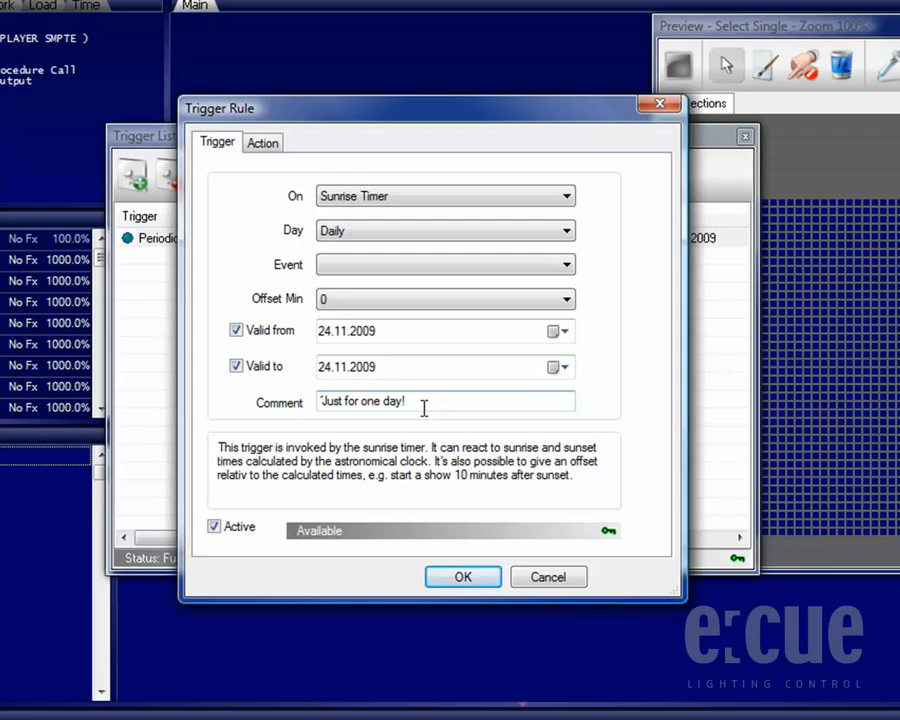
click(564, 232)
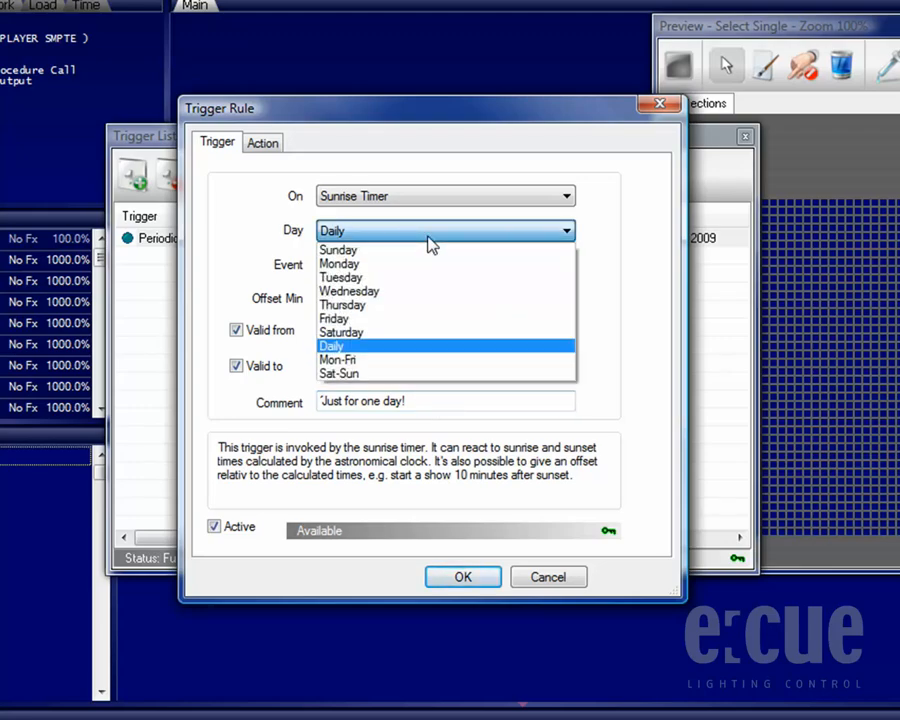
click(336, 360)
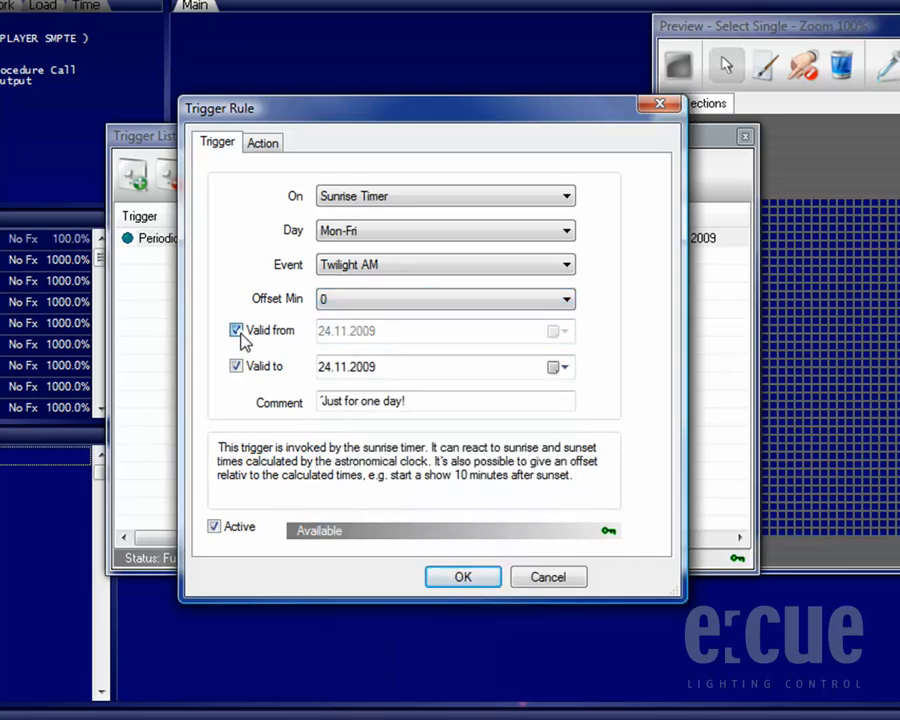
click(236, 330)
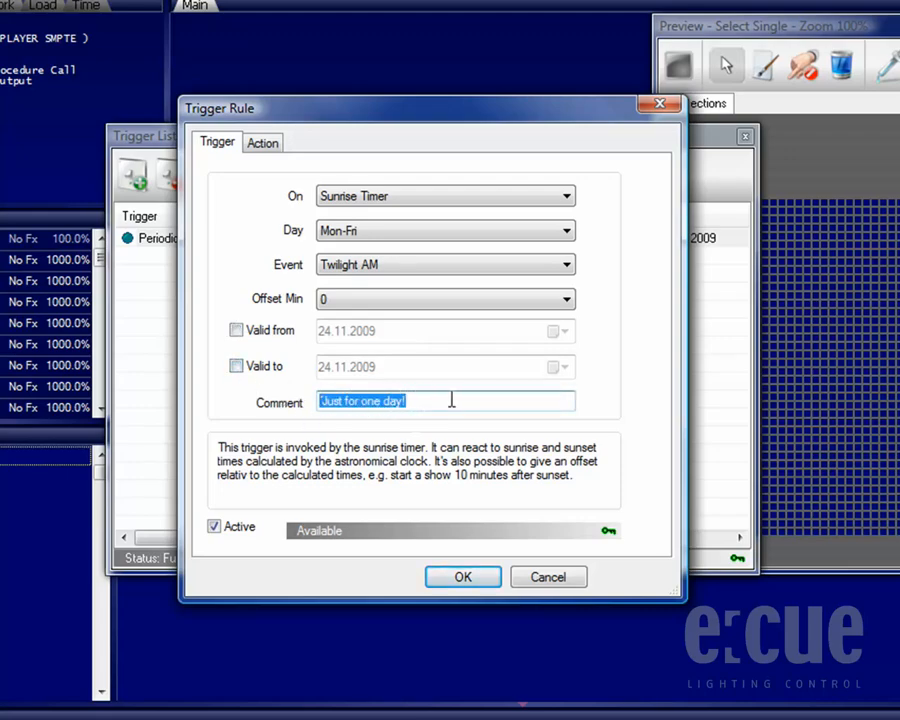
click(262, 142)
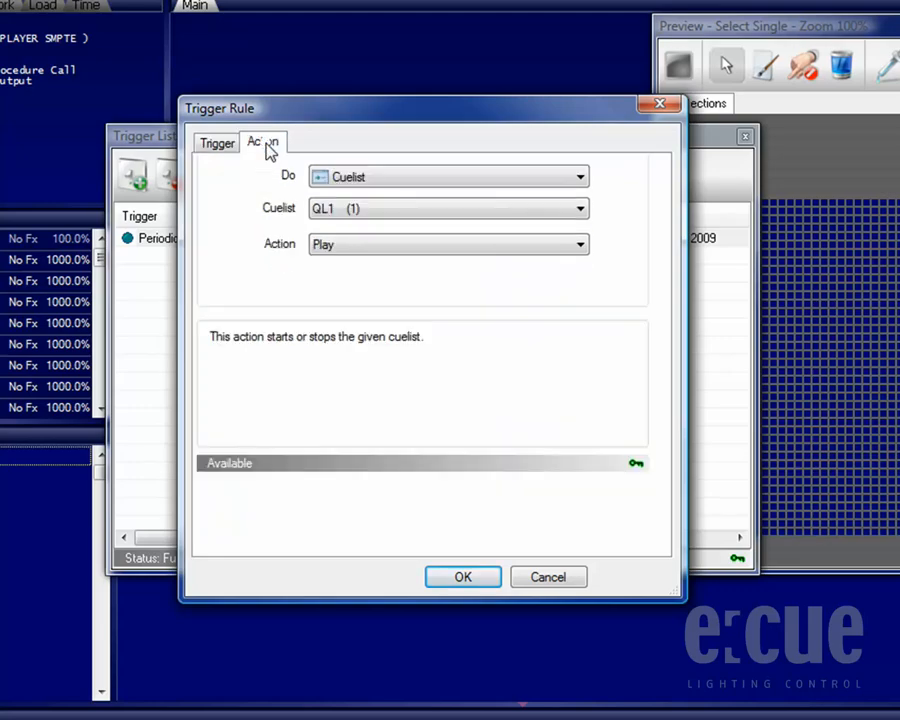
- Set the action to Play cuelist QL2 and confirm the Sunrise Timer rule
click(578, 176)
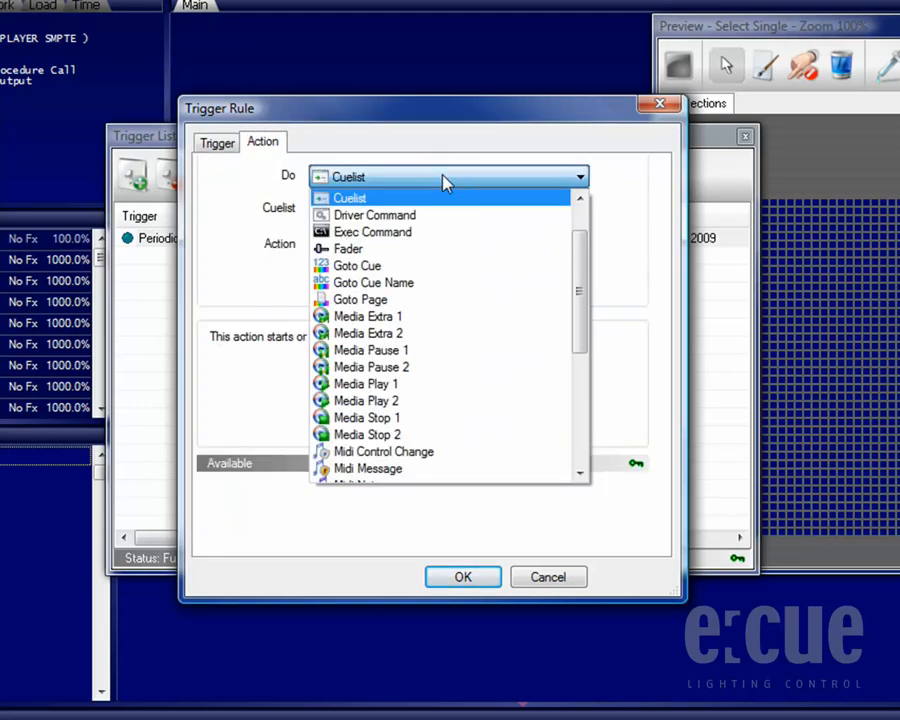
click(350, 198)
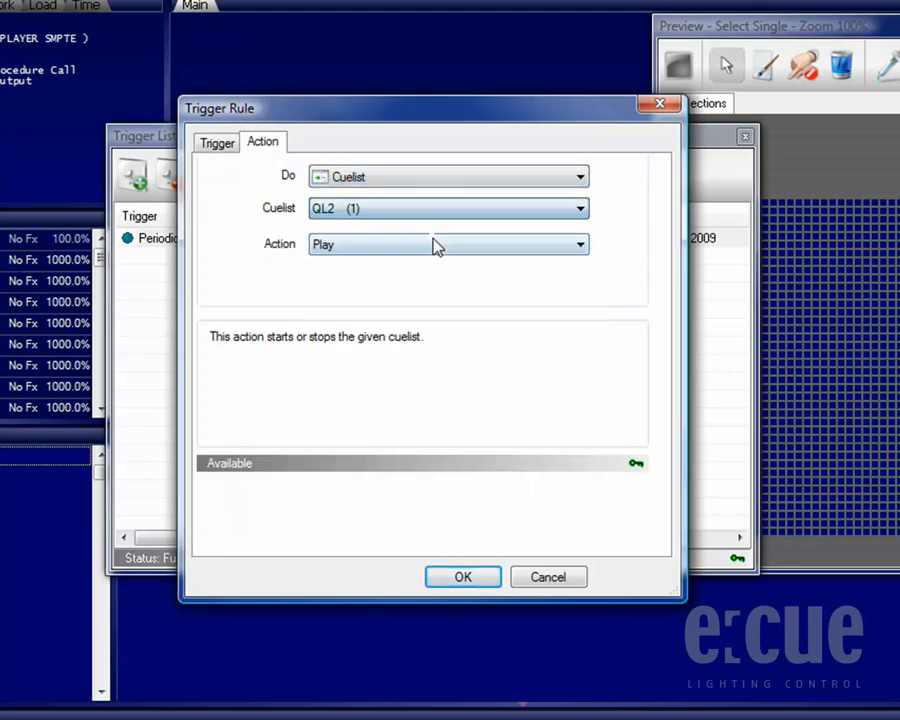
click(462, 576)
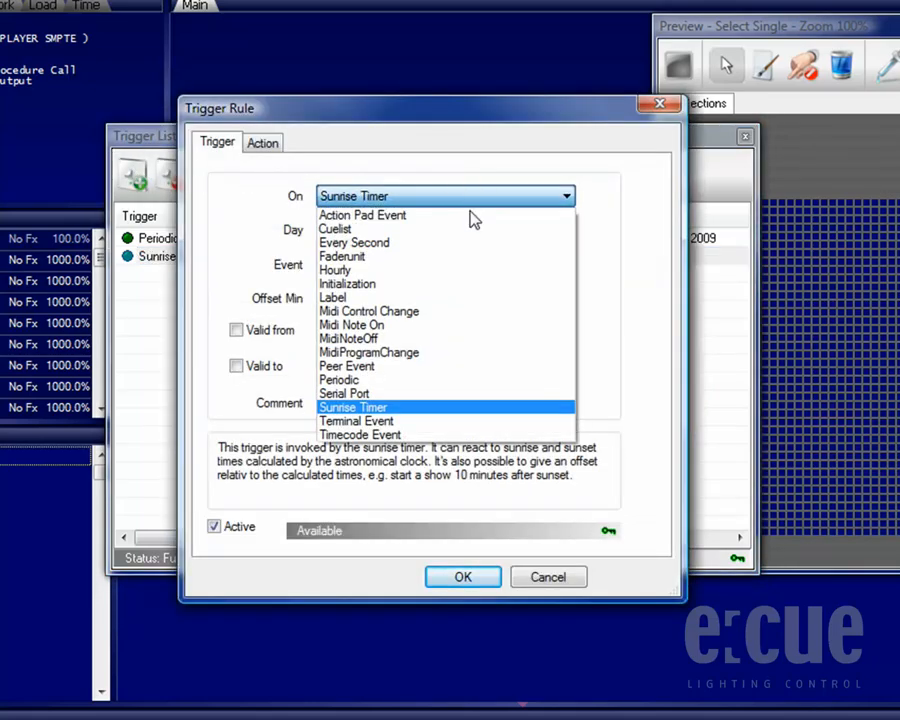
- Trigger the third rule on a Terminal Event from any terminal, Key class, with a key parameter
click(356, 420)
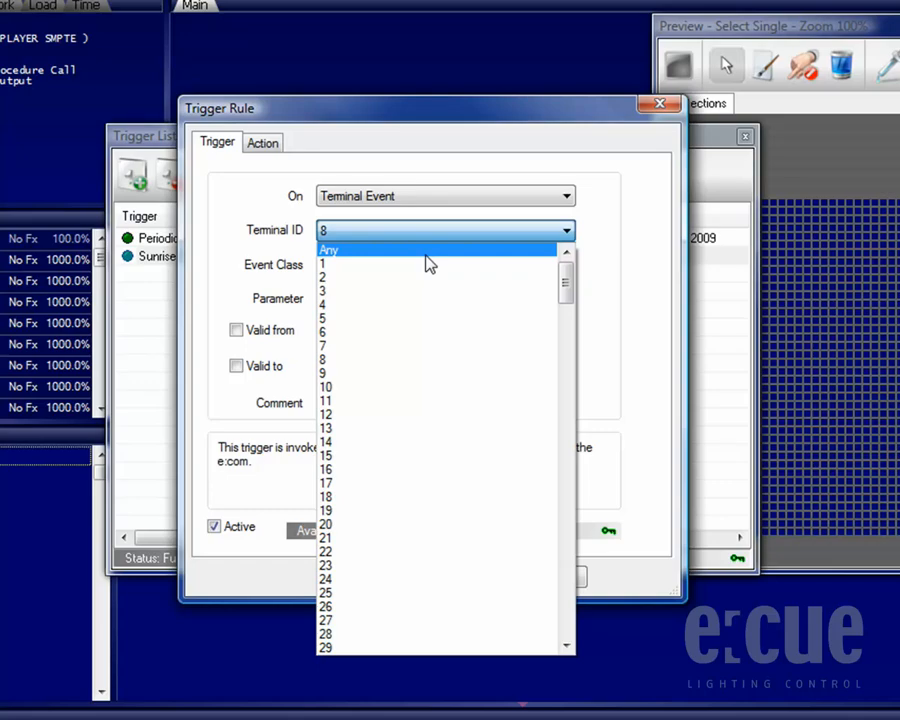
click(328, 248)
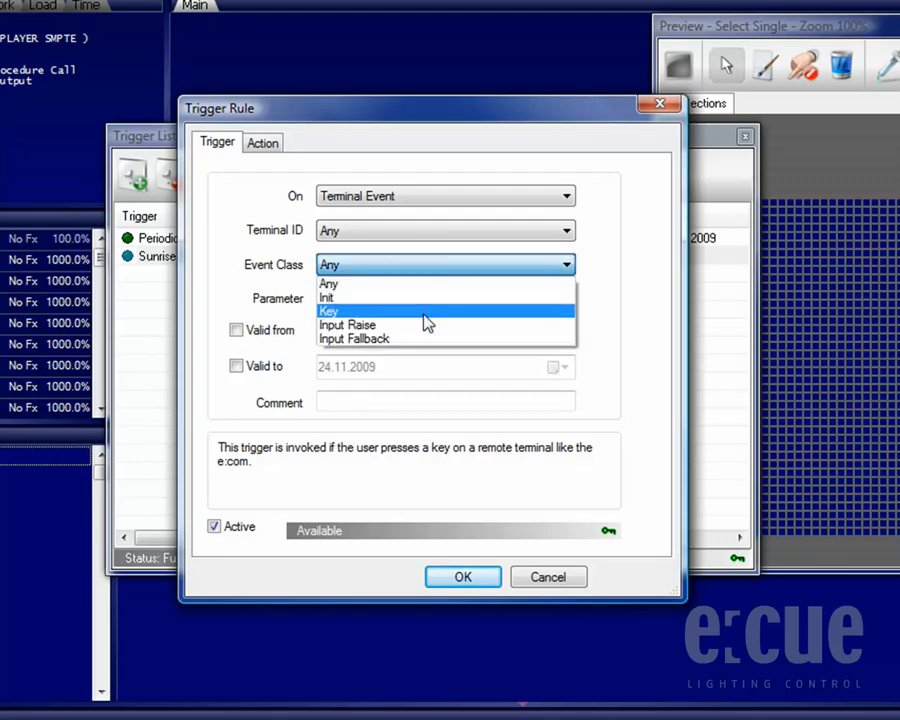
click(328, 312)
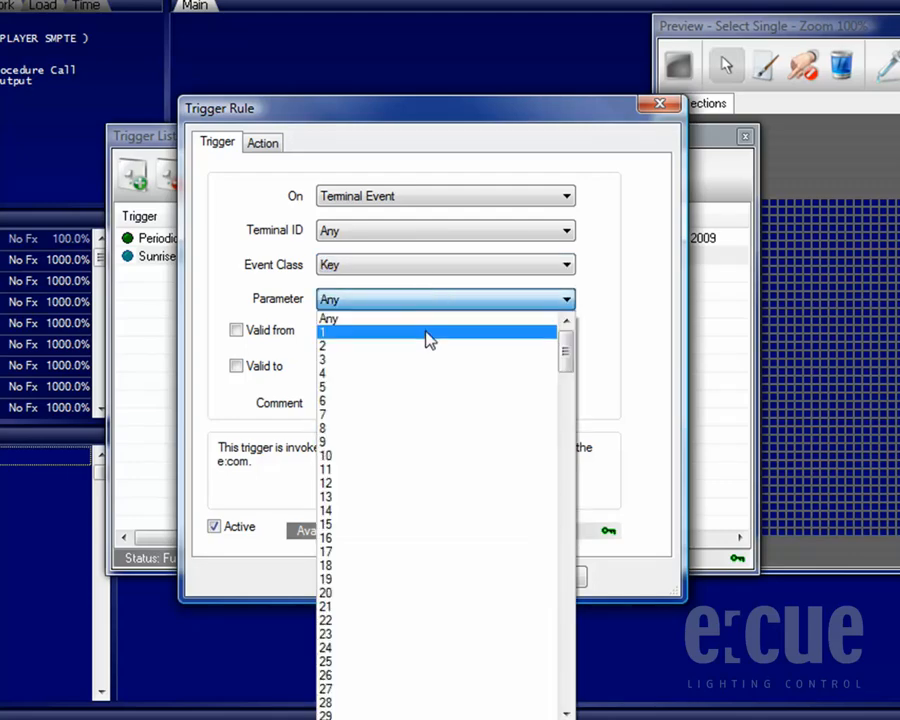
click(324, 332)
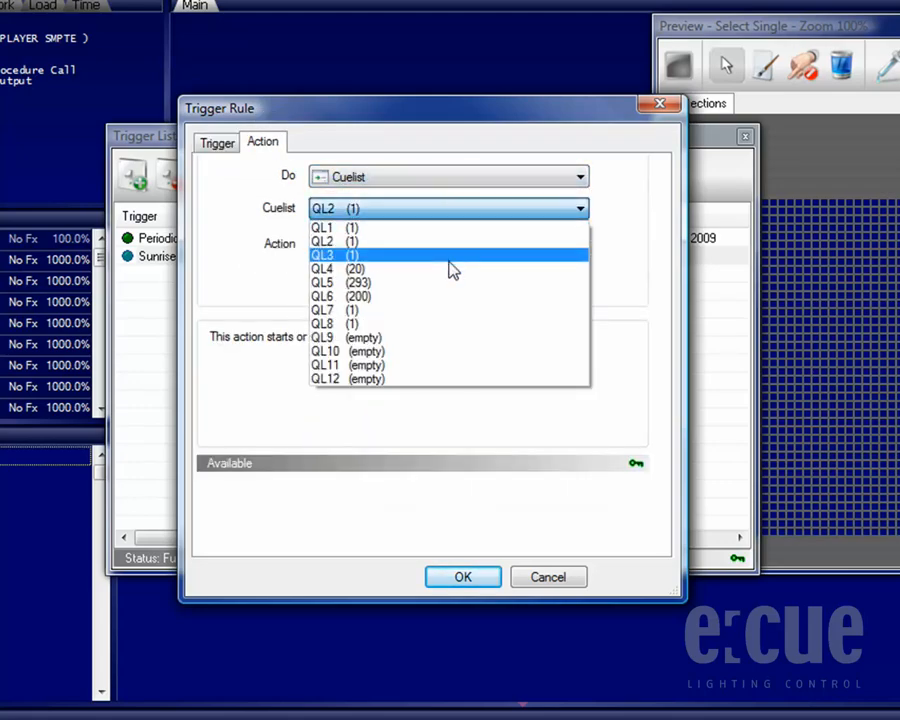
- Assign cuelist QL3 to the key-press rule and confirm it into the trigger list
click(324, 256)
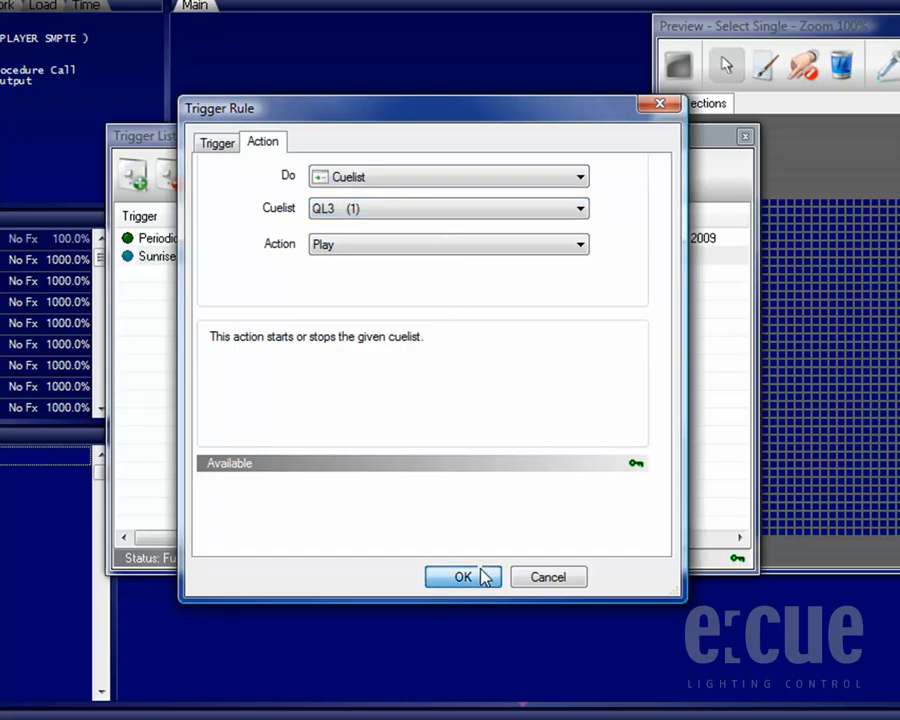
click(462, 576)
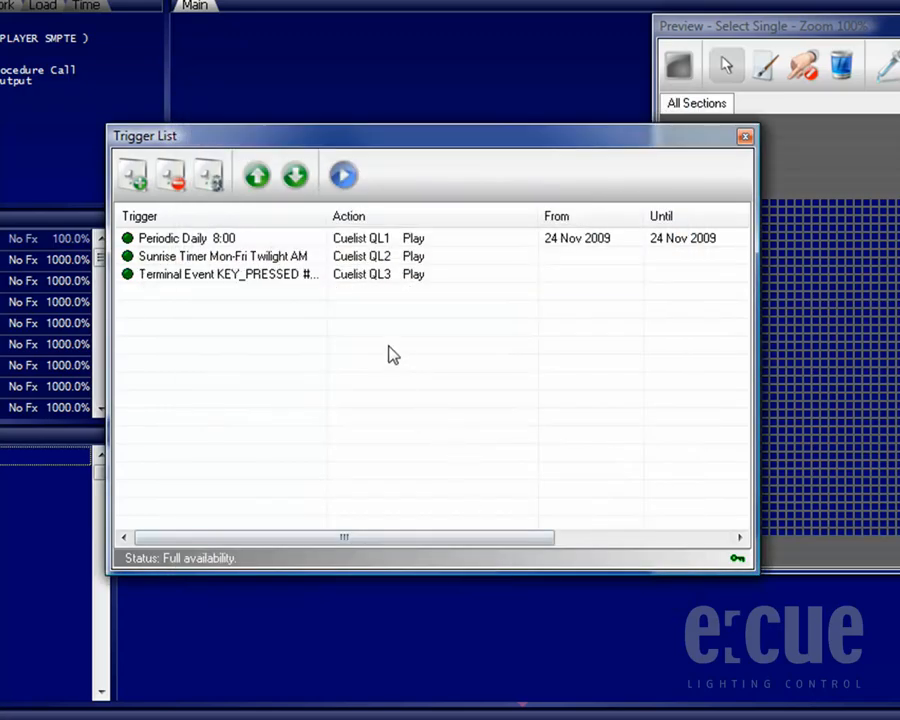